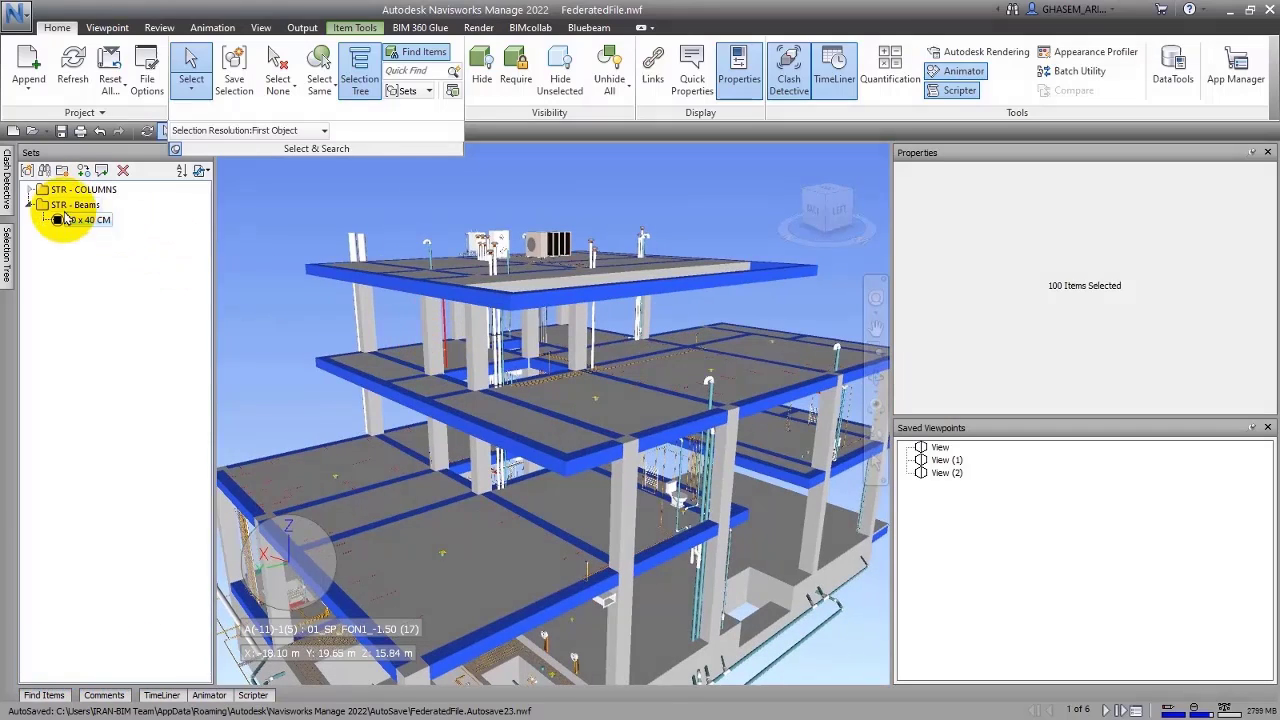
Duplicate the 40 x 40 CM beam set twice and begin renaming the first copy
right_click(70, 219)
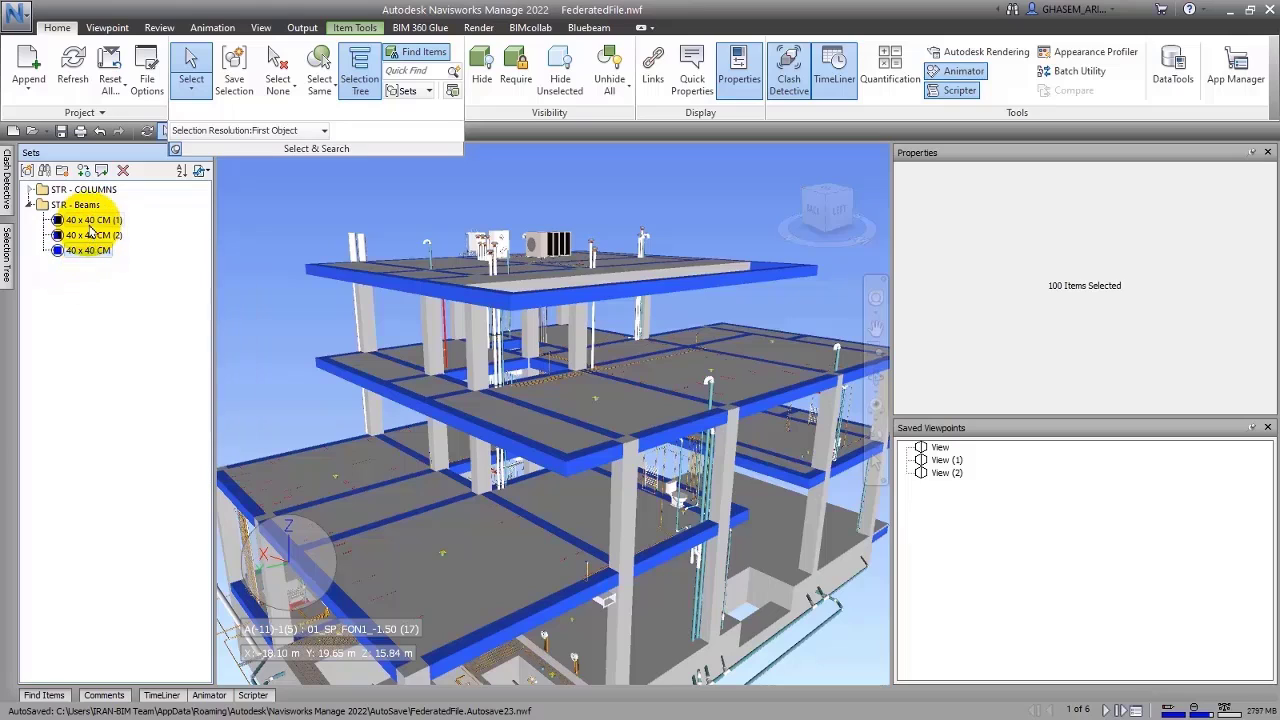
right_click(90, 219)
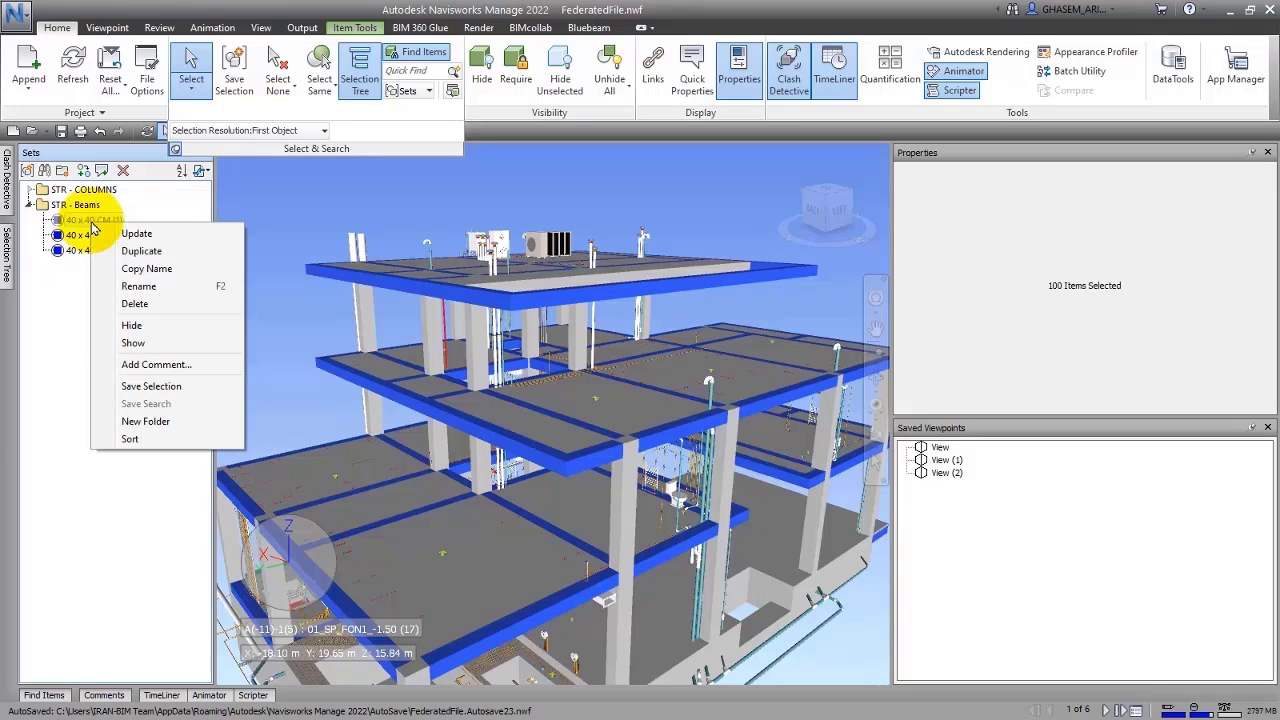
mouse_move(139, 286)
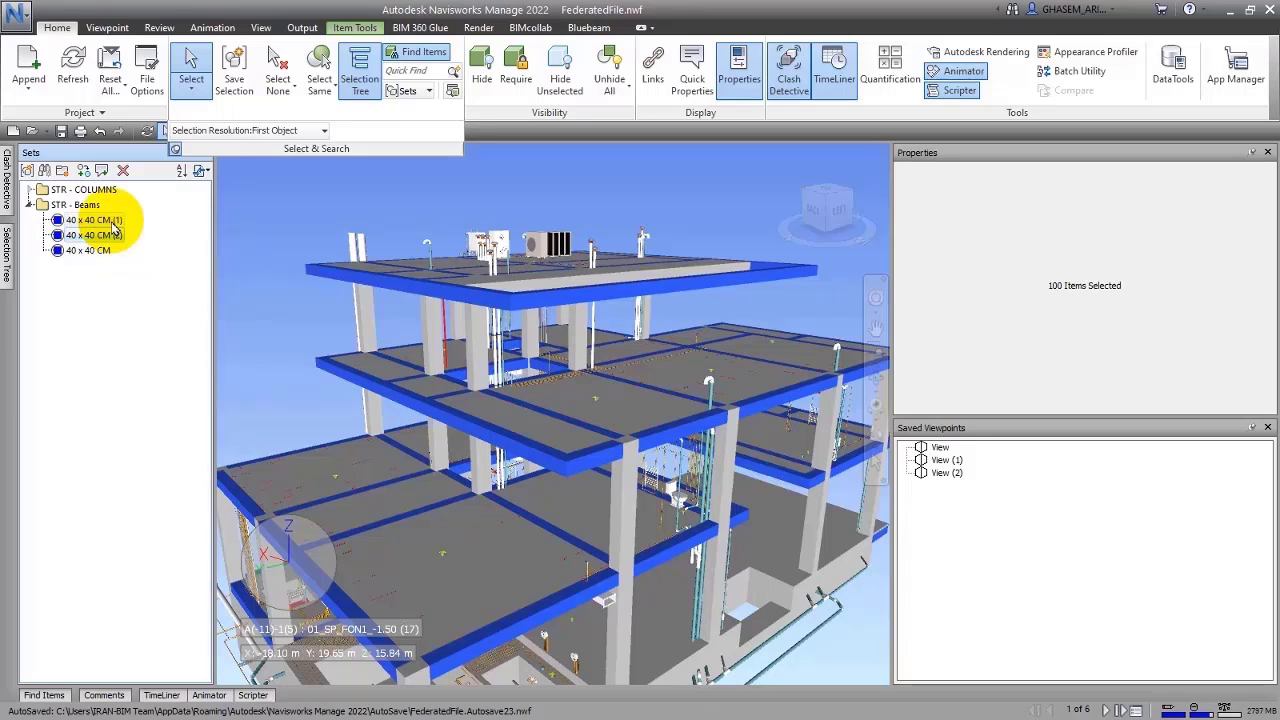
click(92, 218)
text(Level)
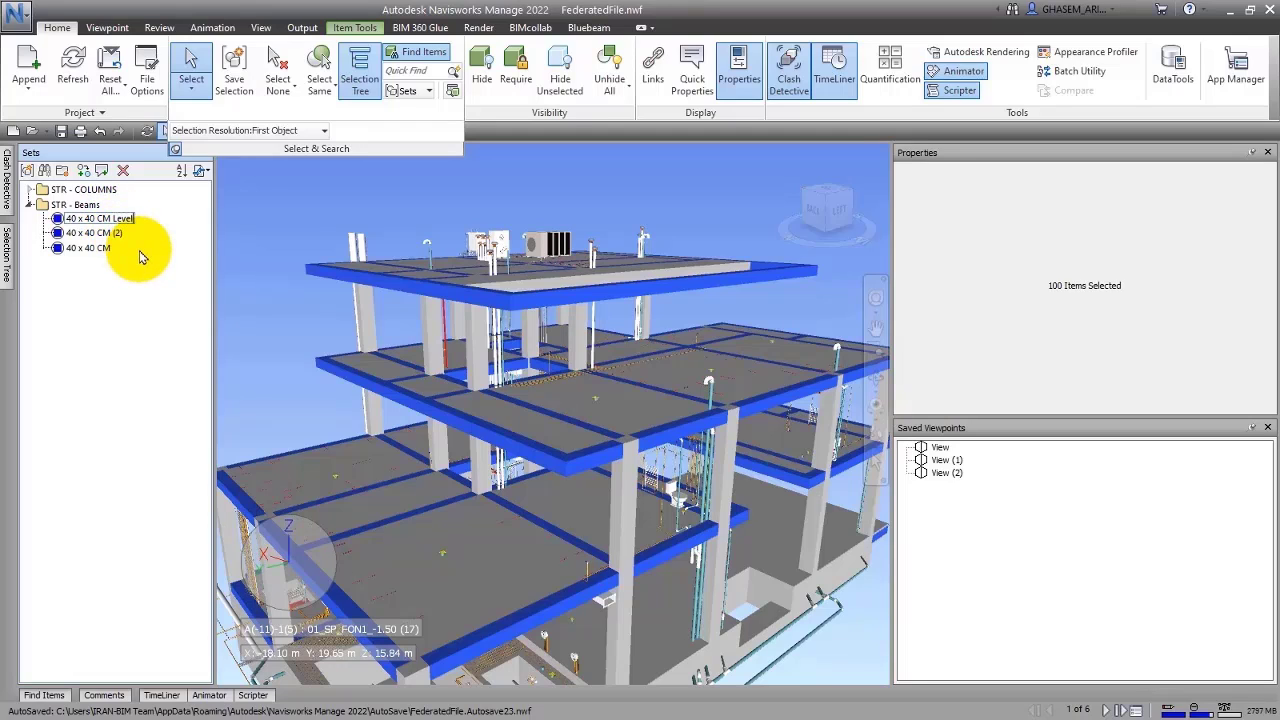
Name the copy '40 x 40 CM Level 1', hide everything but its beams, and trim the selection
click(100, 219)
text( 1)
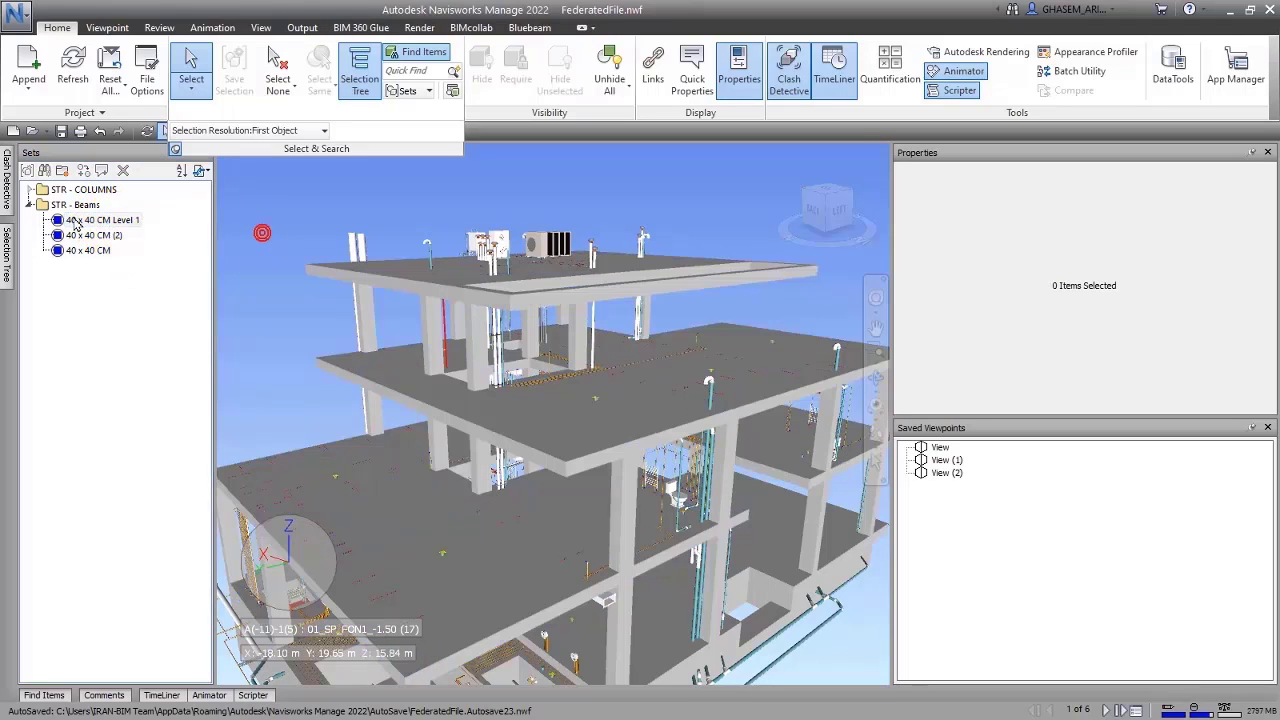
click(101, 219)
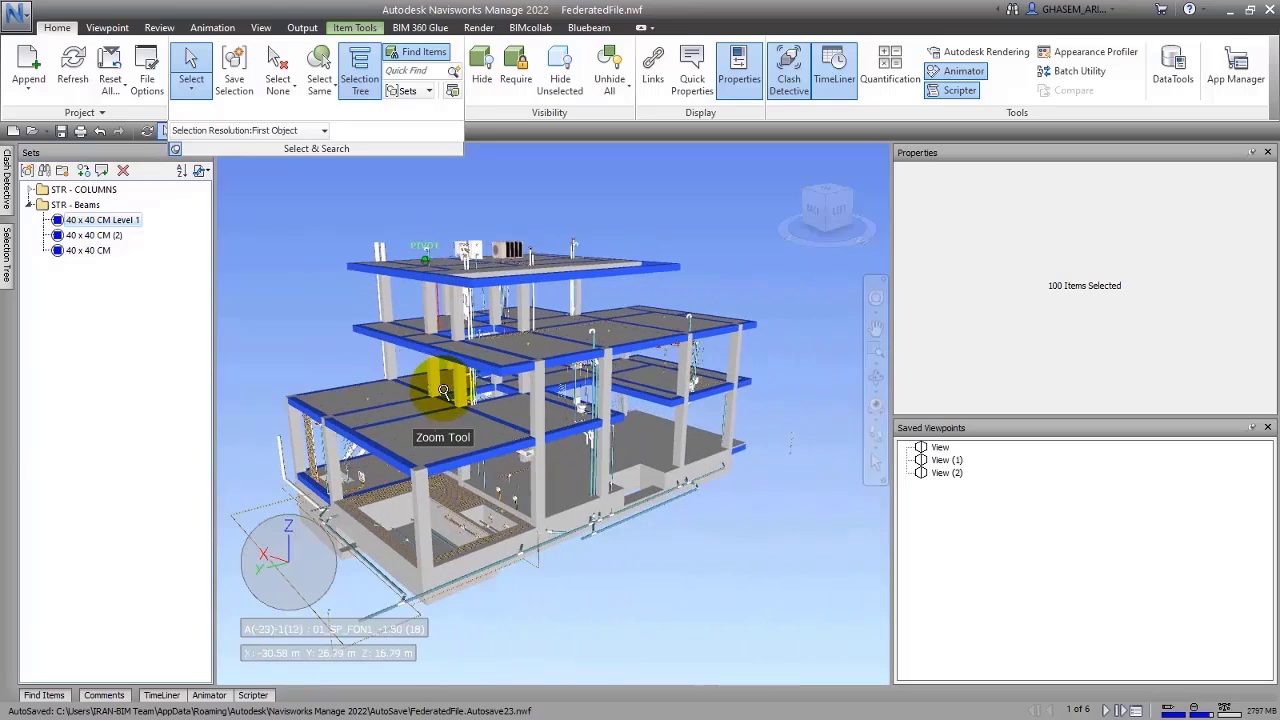
drag(445, 390, 395, 330)
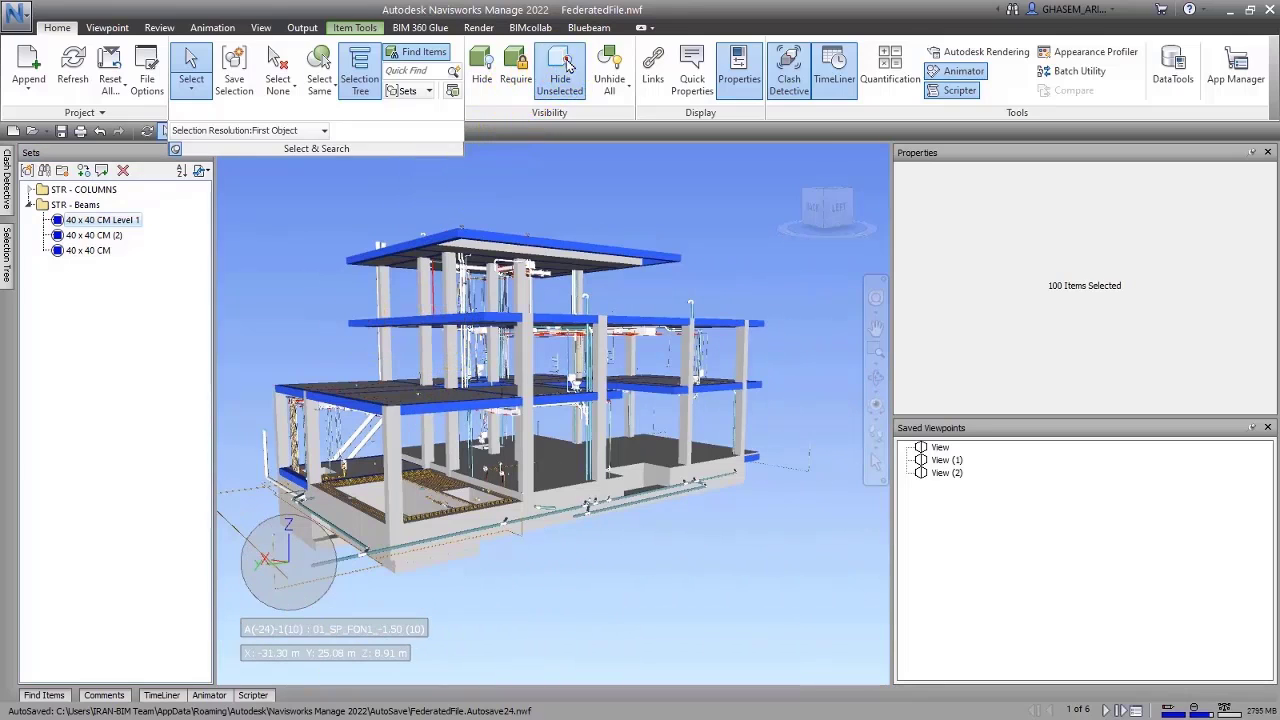
click(561, 70)
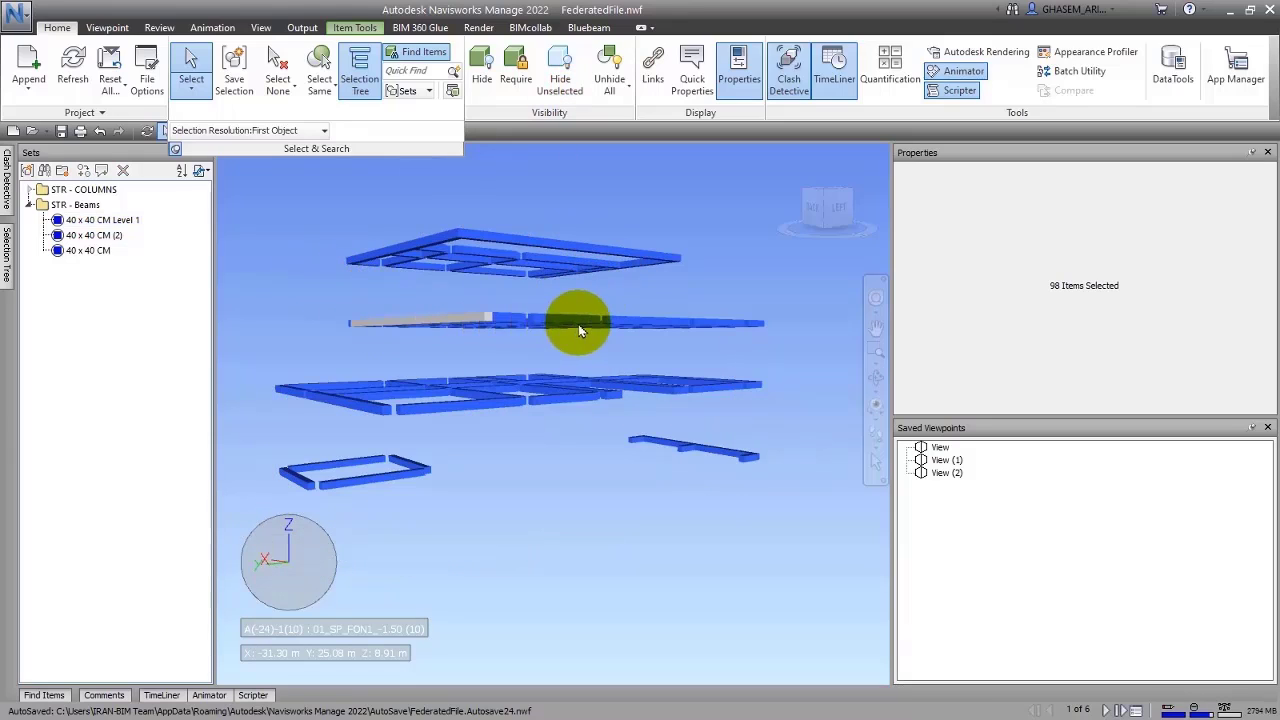
click(191, 80)
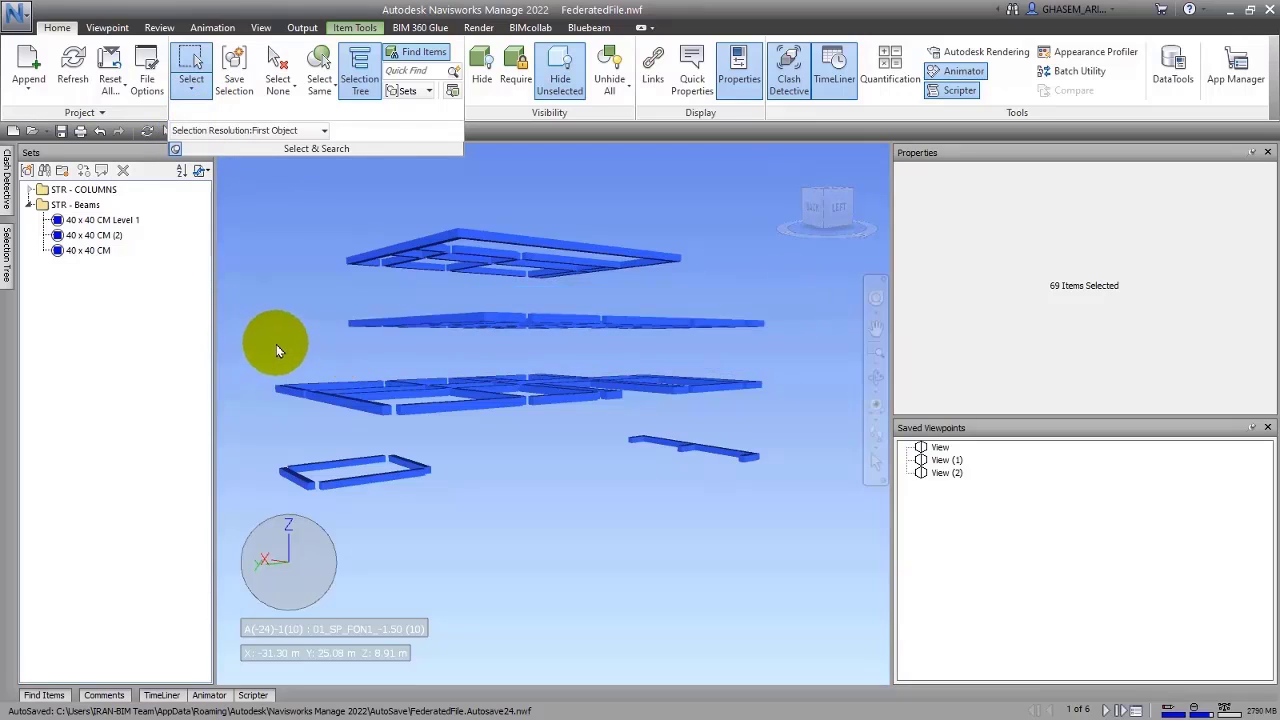
mouse_move(740, 305)
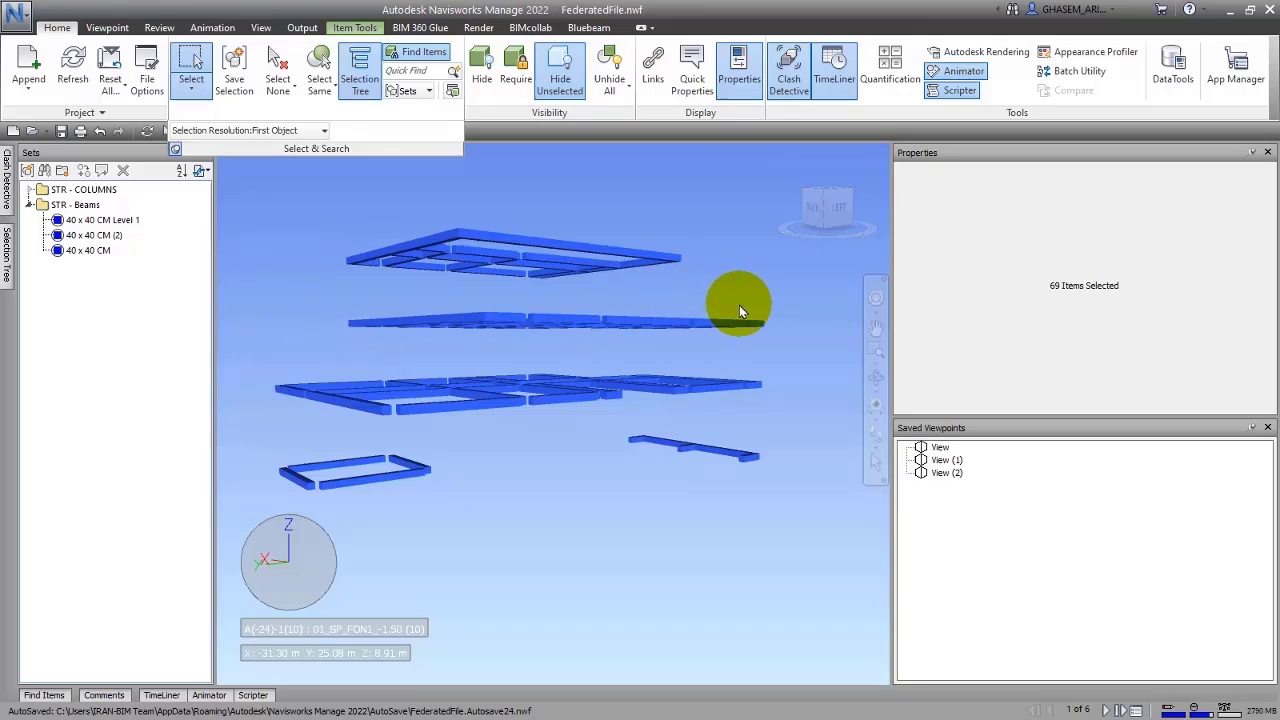
mouse_move(758, 362)
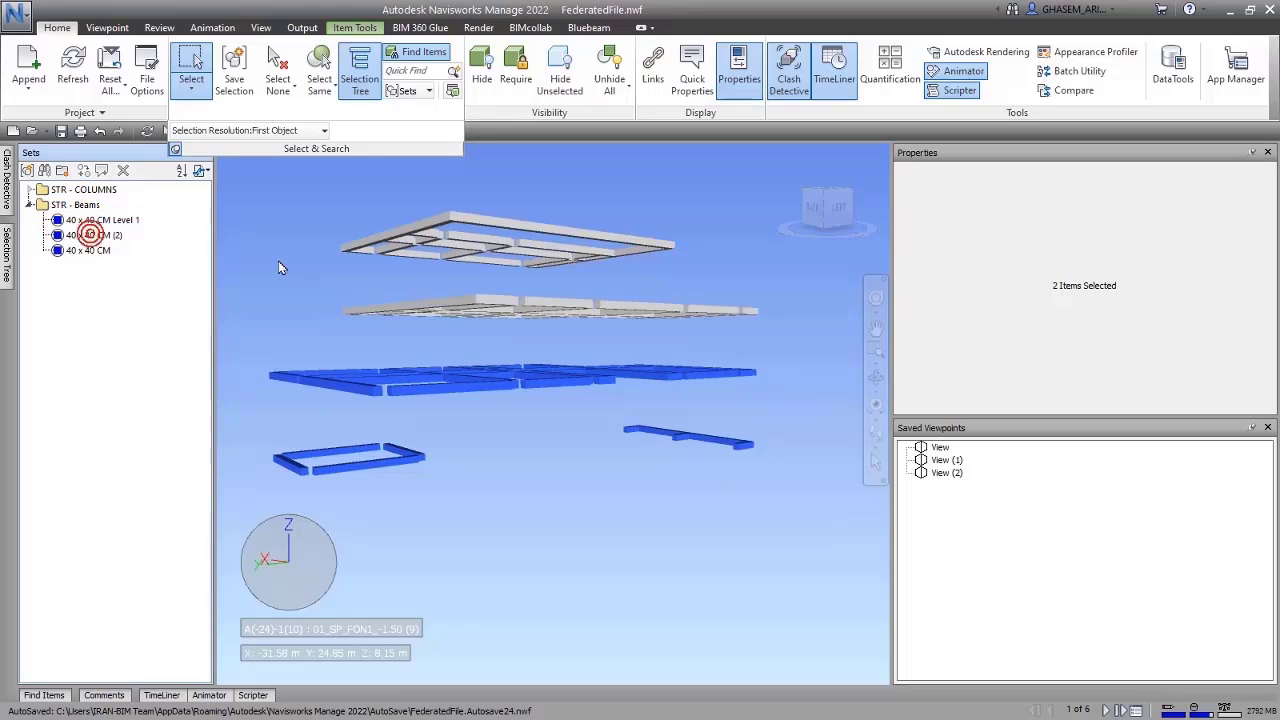
click(100, 219)
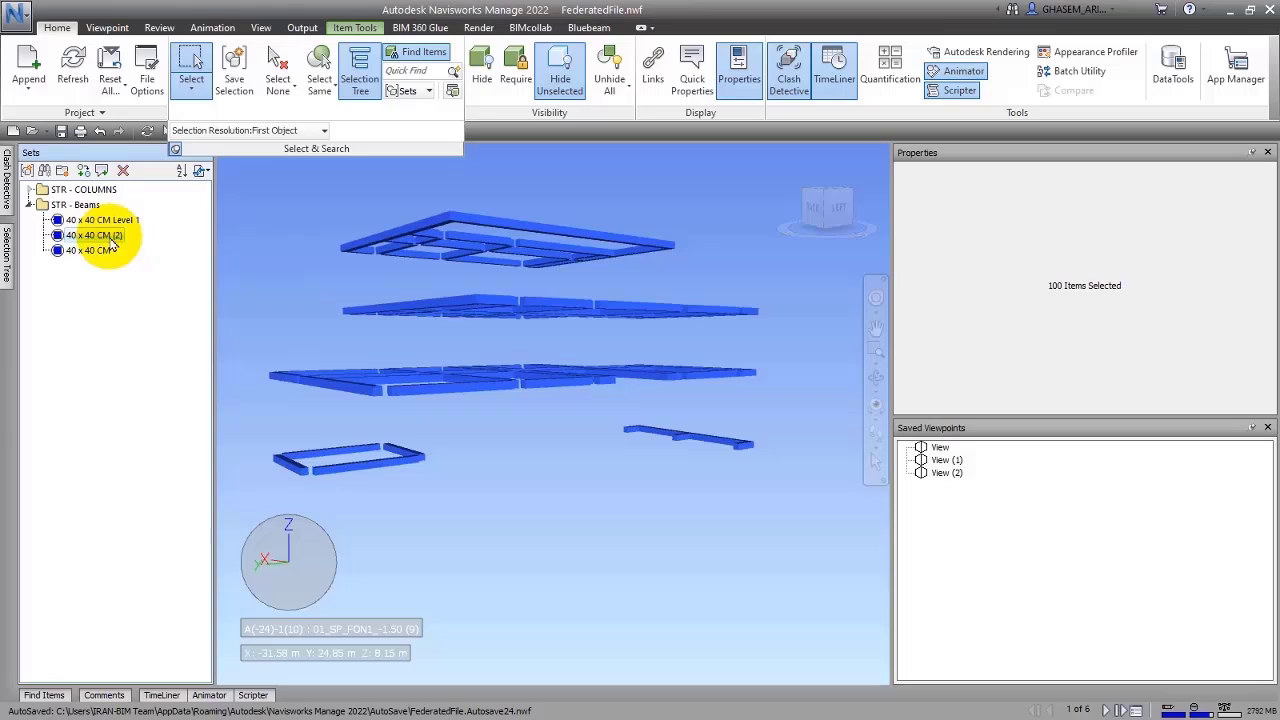
Rename the second beam copy to '40 x 40 CM Level 2'
click(92, 234)
text(Level )
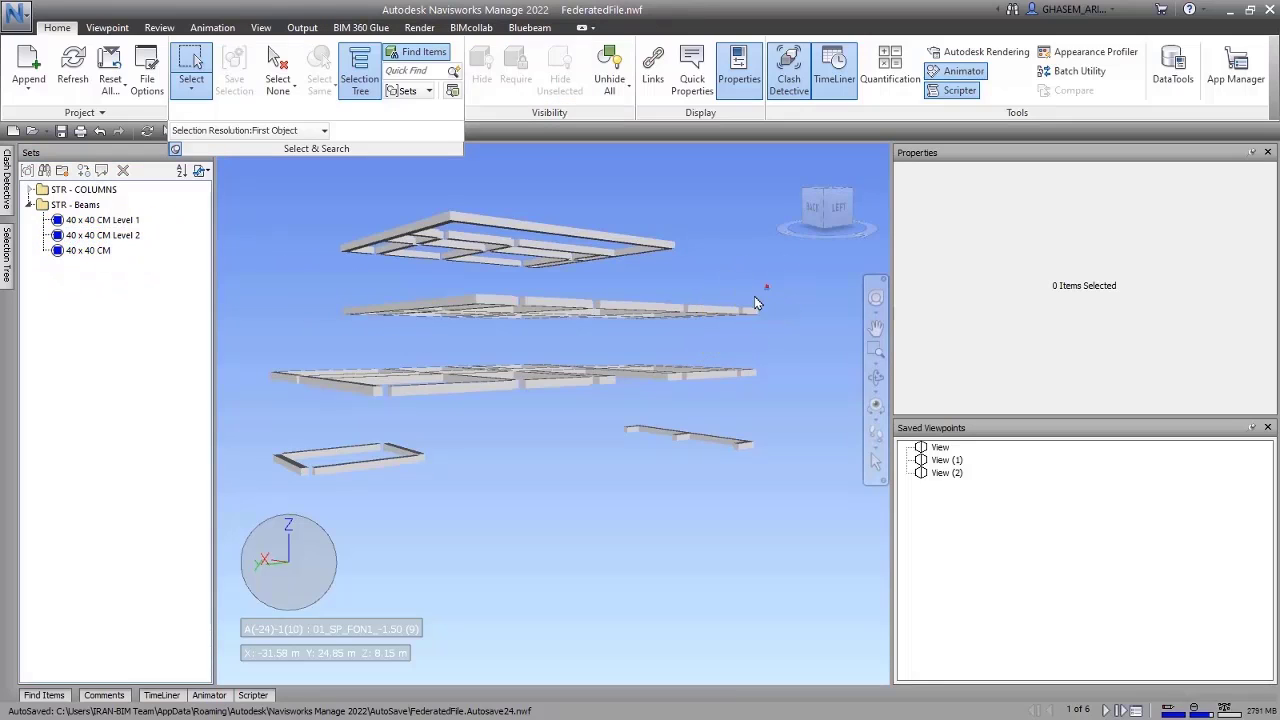
click(101, 235)
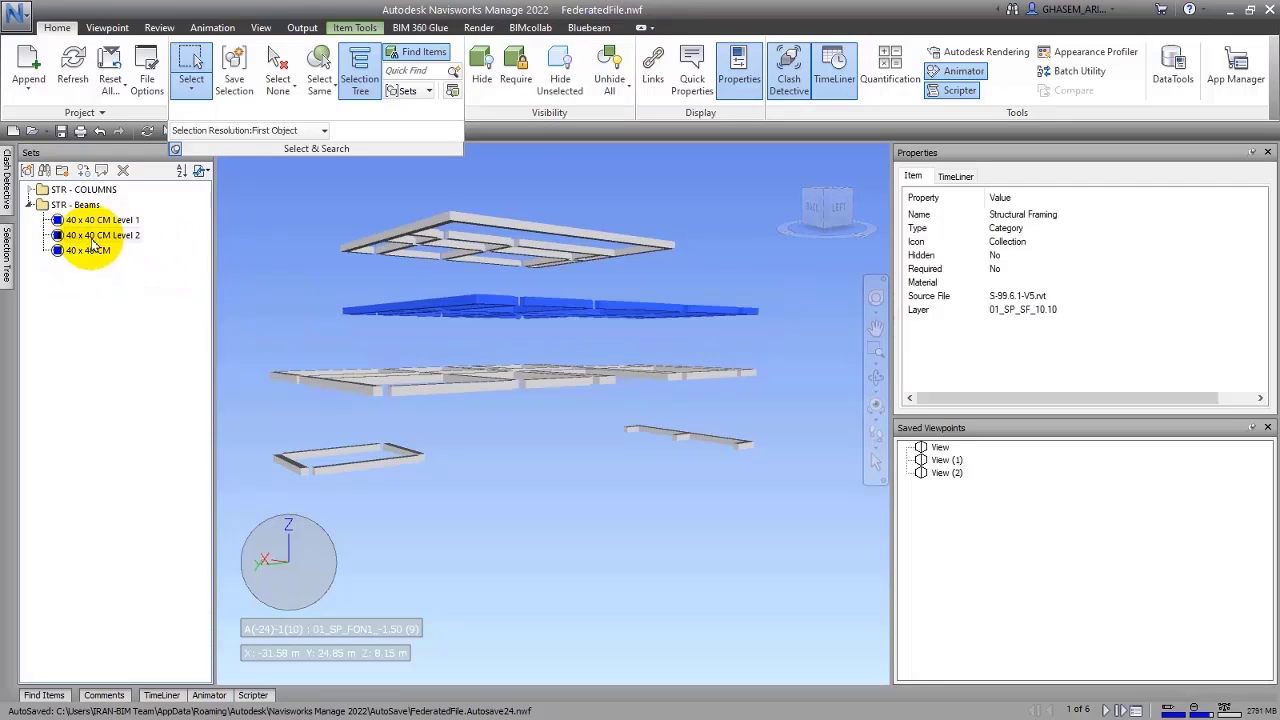
right_click(100, 235)
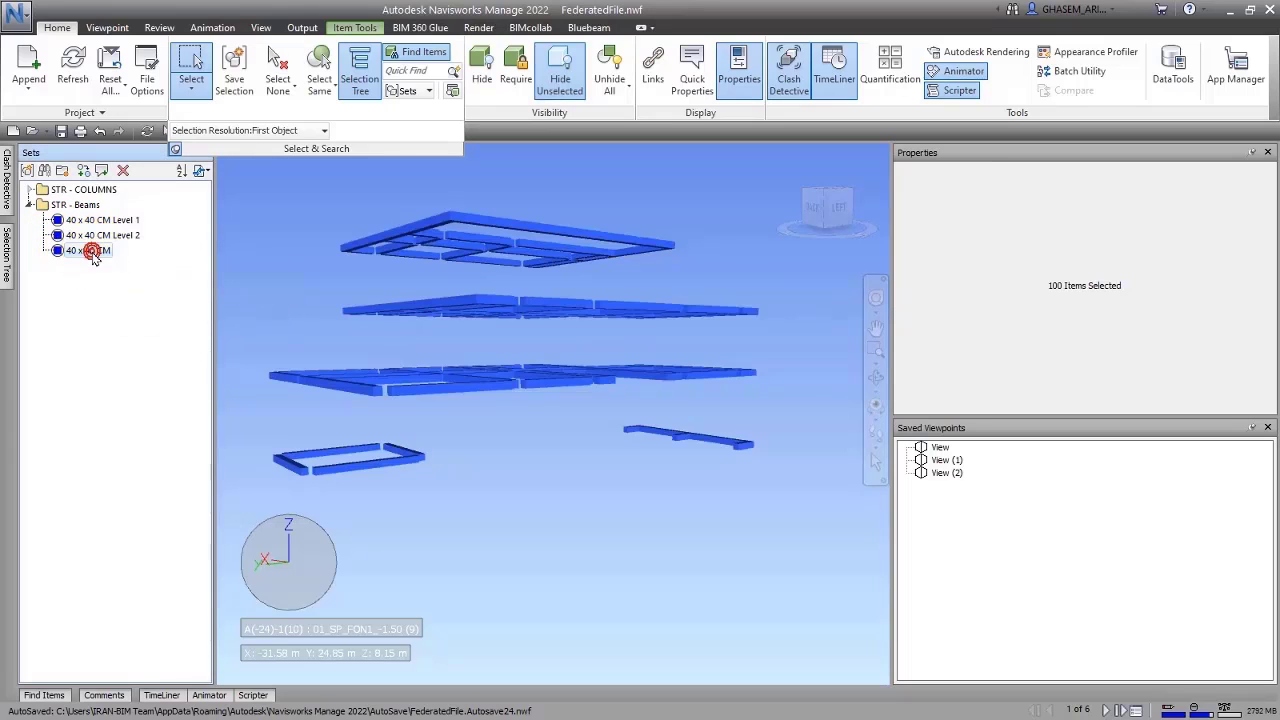
Rename the last copy to 'Level 3' and update it with the top-floor beams
right_click(94, 250)
text( Level 3)
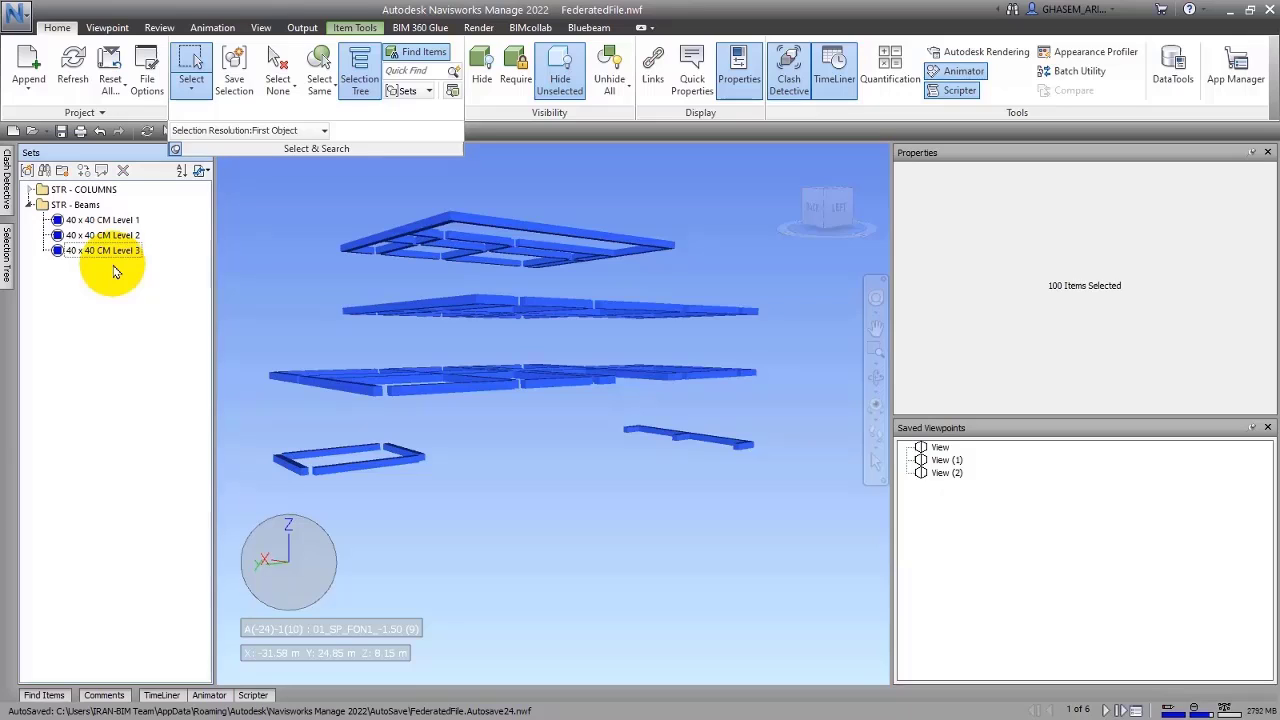
right_click(100, 250)
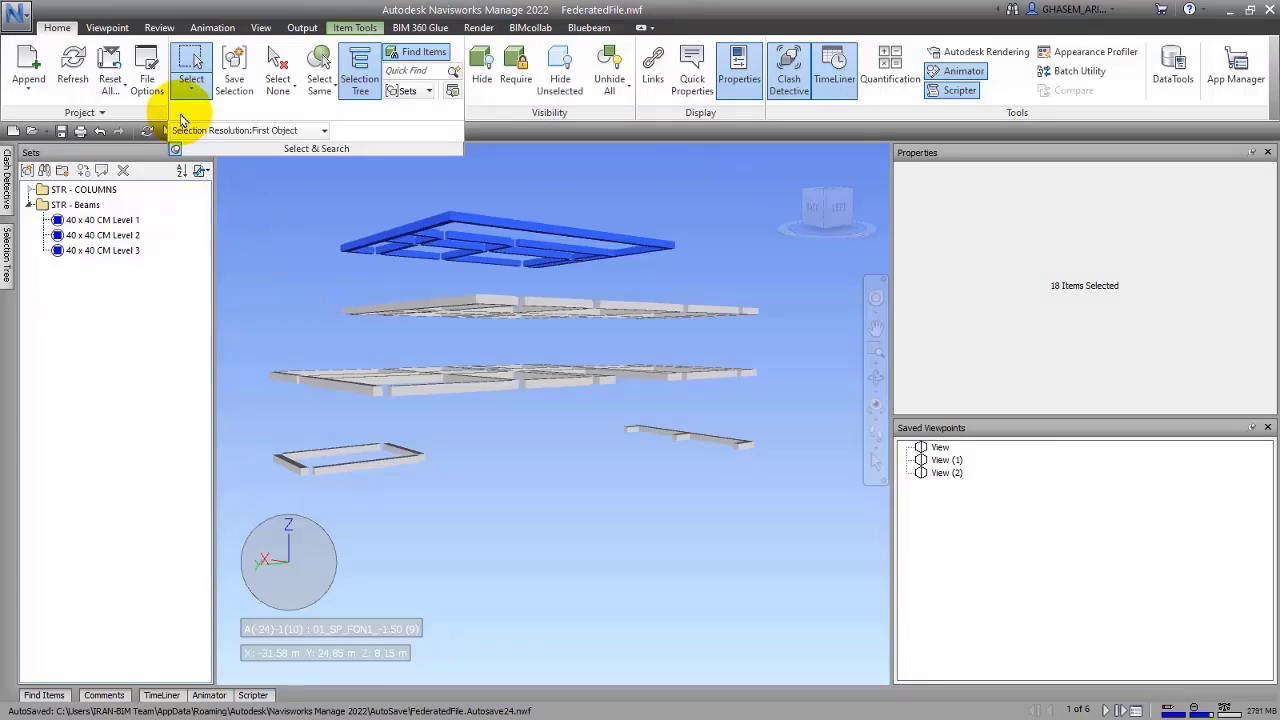
right_click(103, 250)
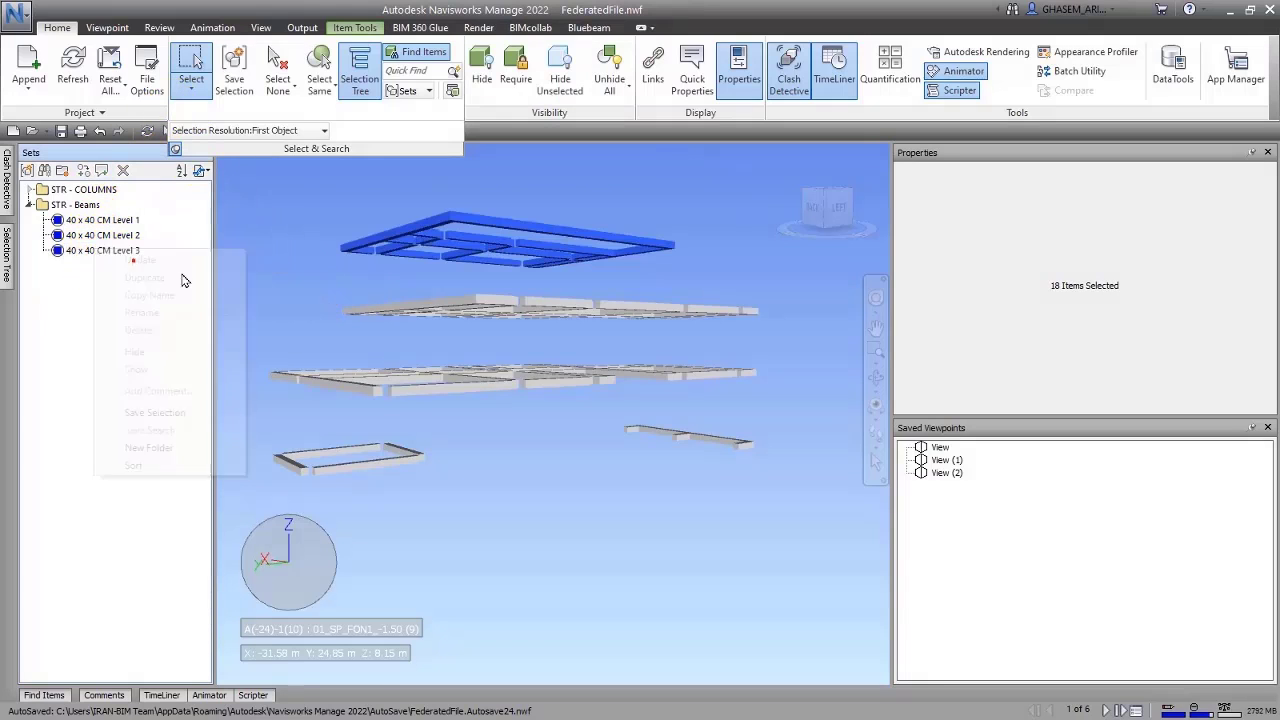
click(607, 72)
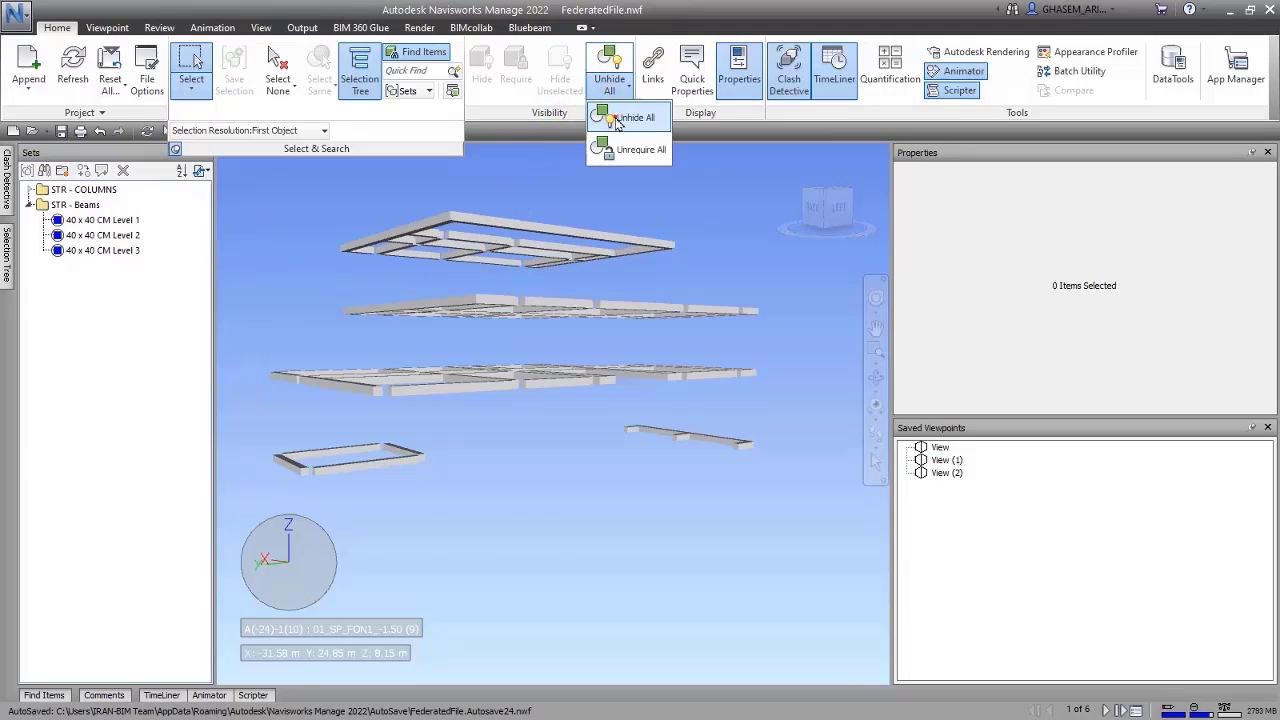
Unhide all items and select each Level 1, 2 and 3 beam set to verify its floor
click(628, 117)
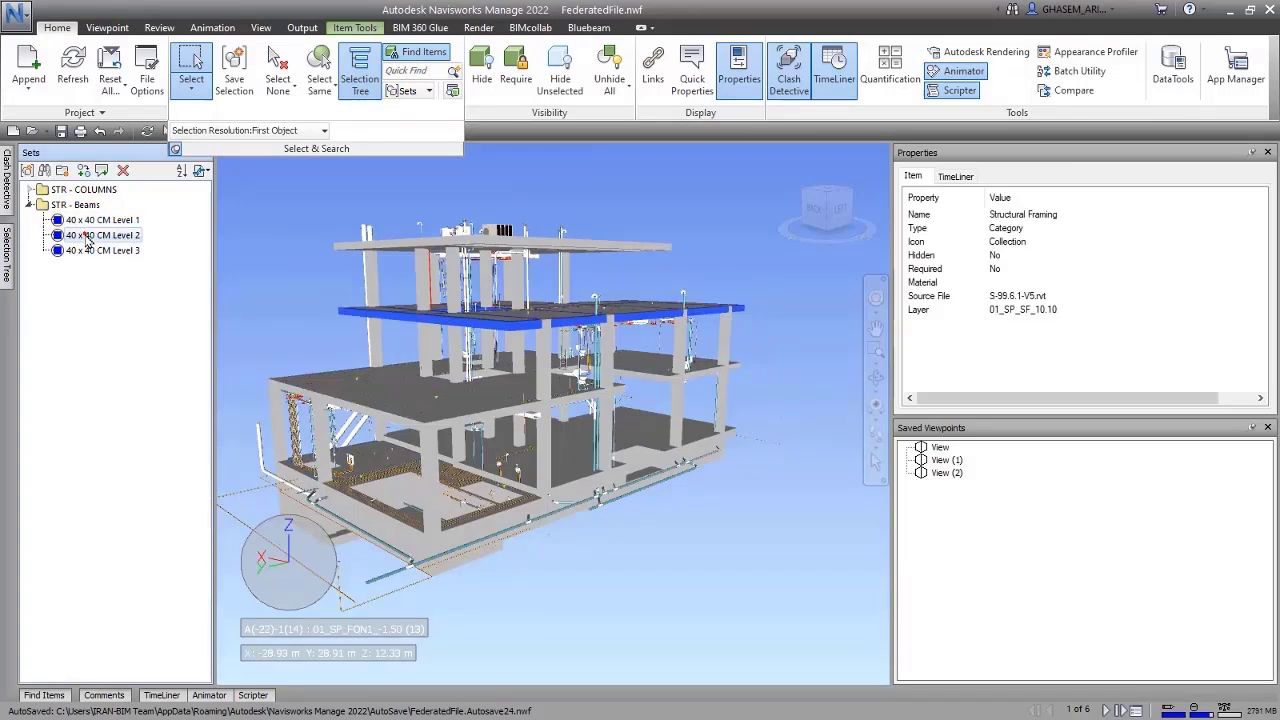
click(101, 219)
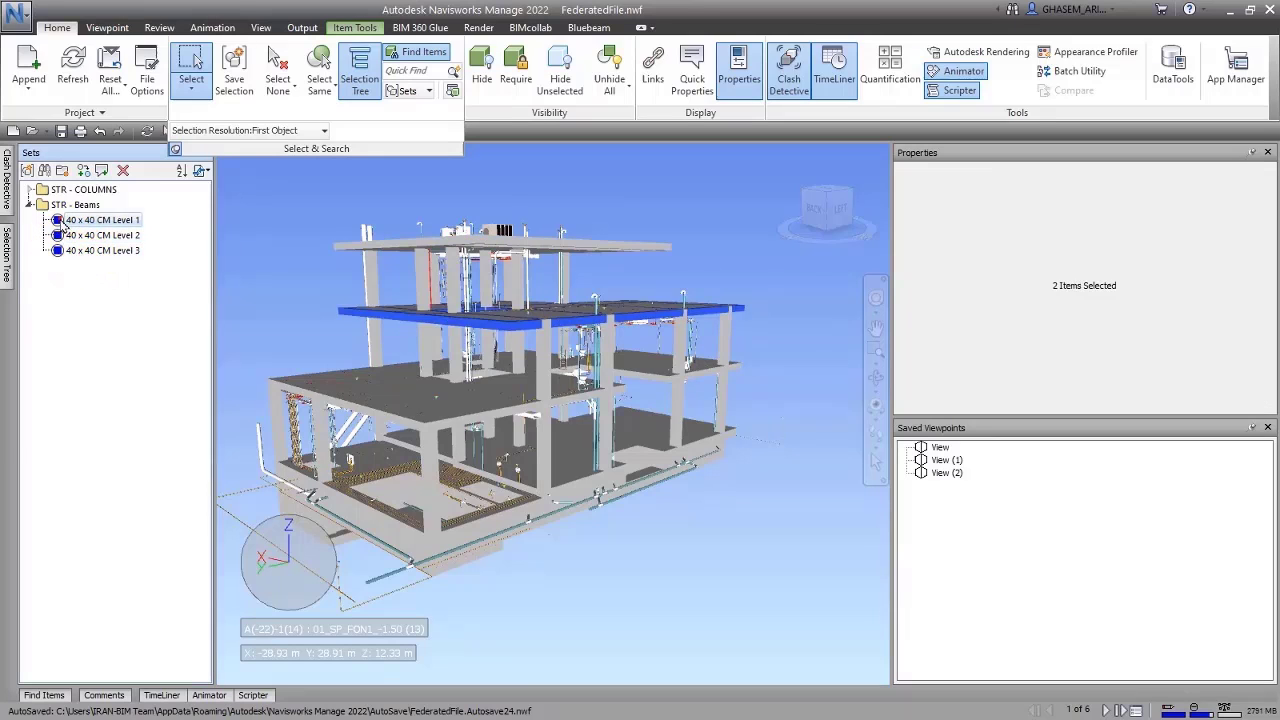
click(100, 234)
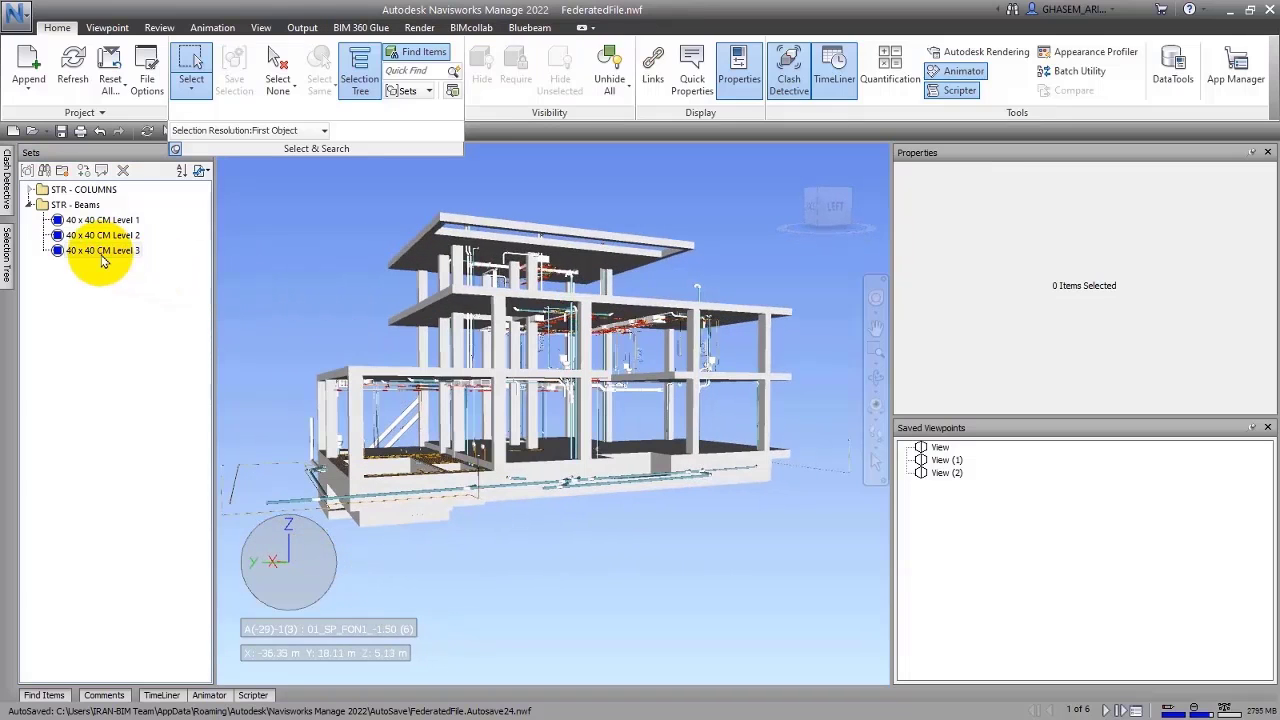
click(100, 250)
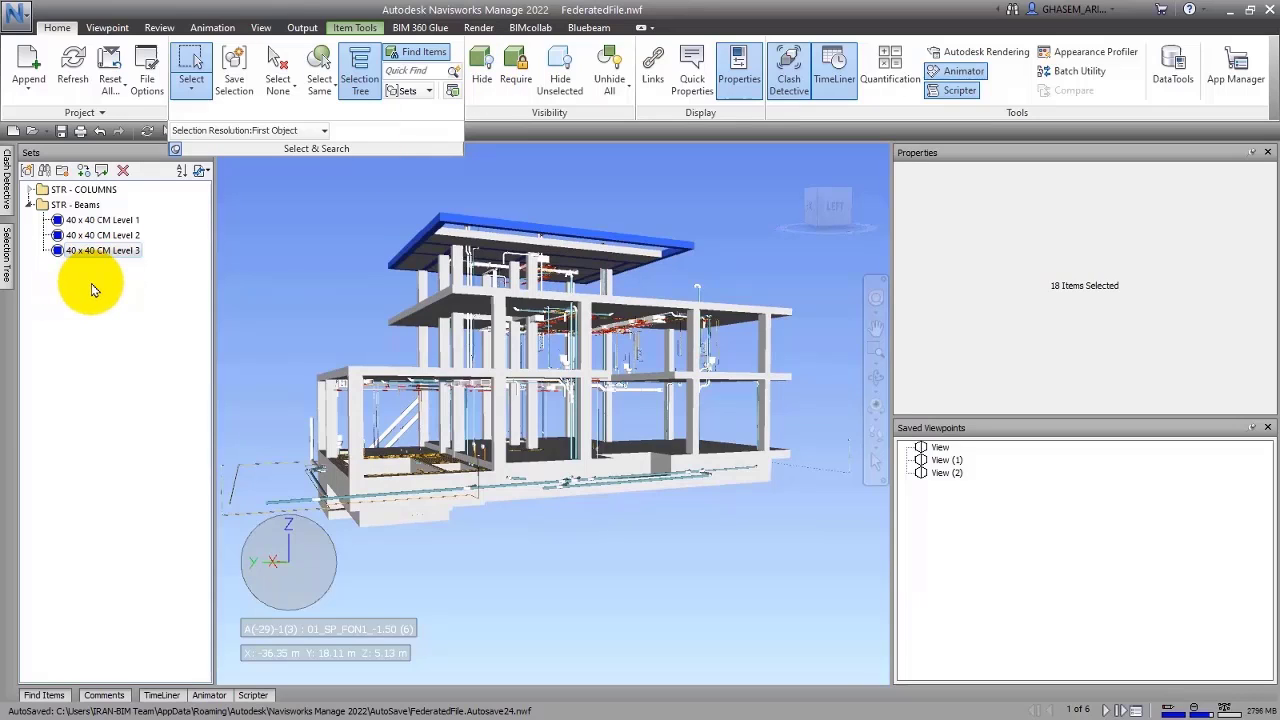
right_click(90, 250)
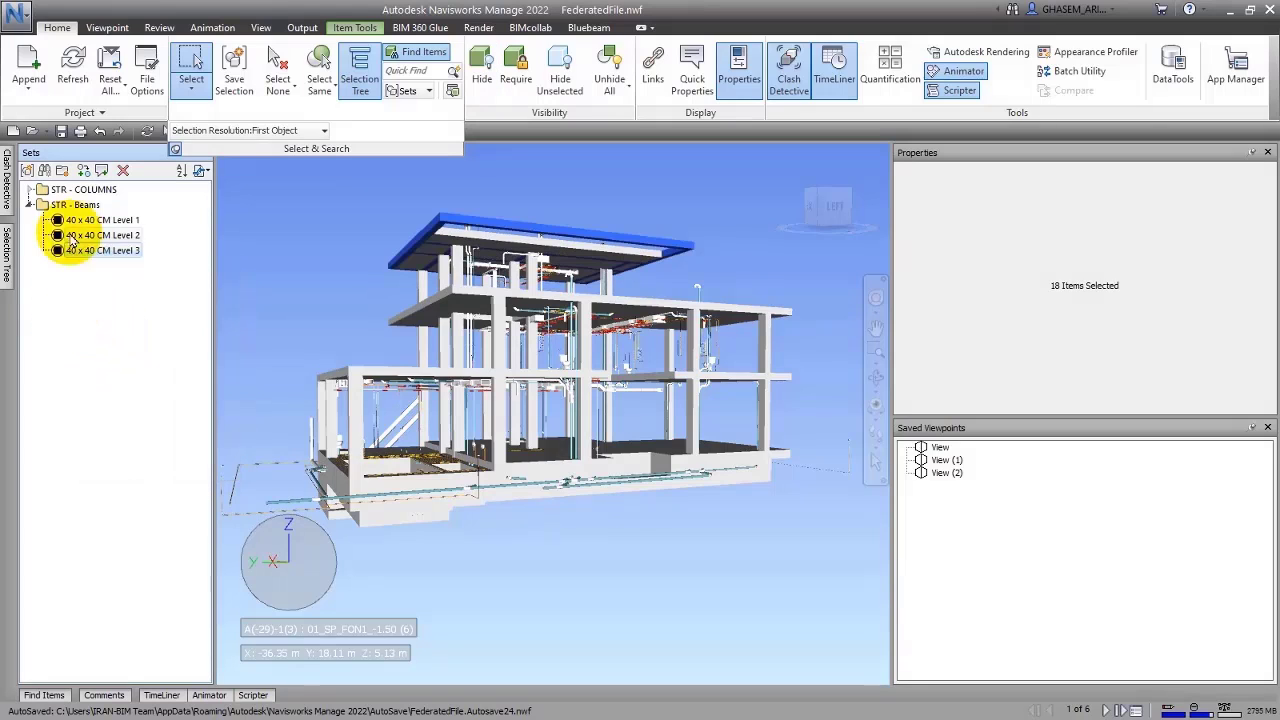
click(100, 219)
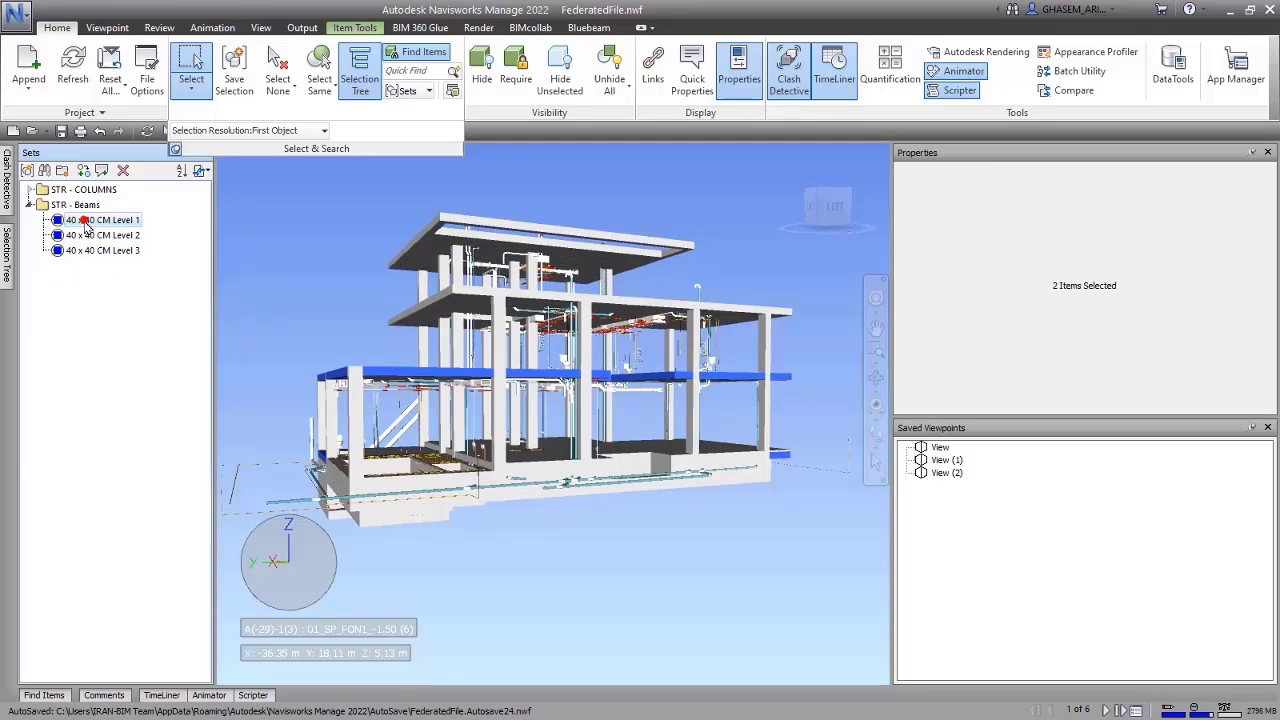
mouse_move(88, 245)
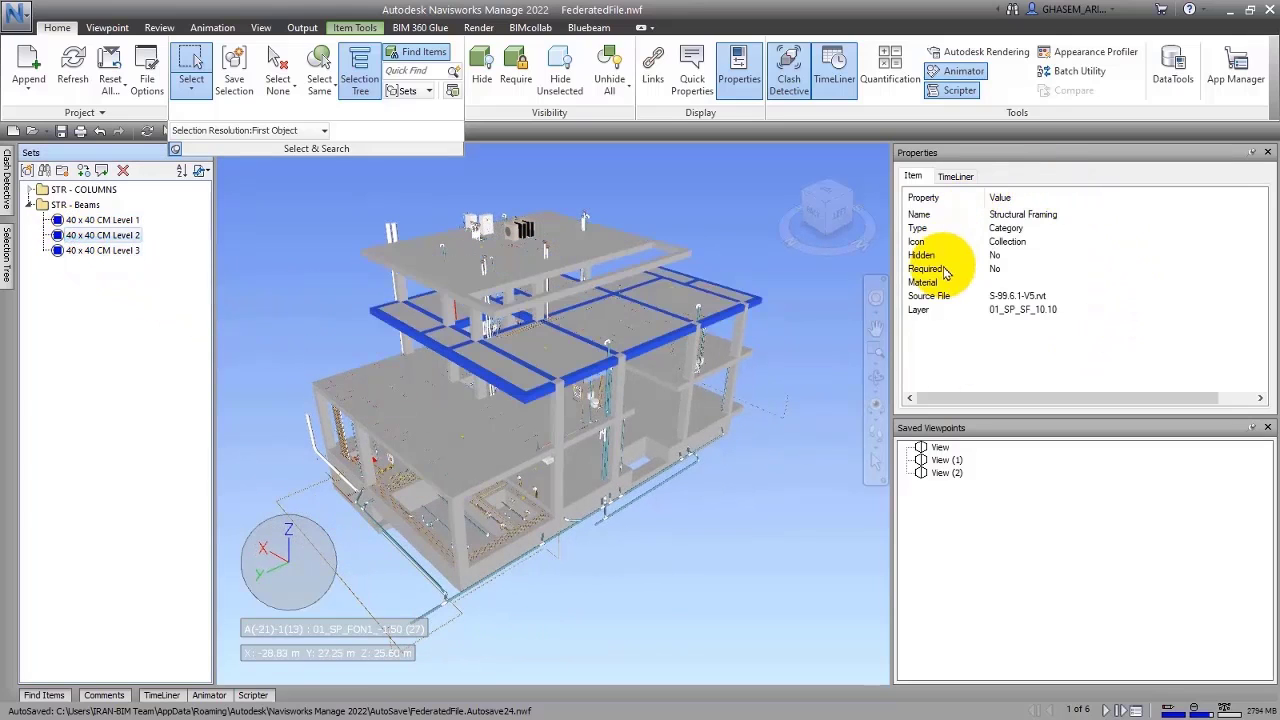
mouse_move(787, 216)
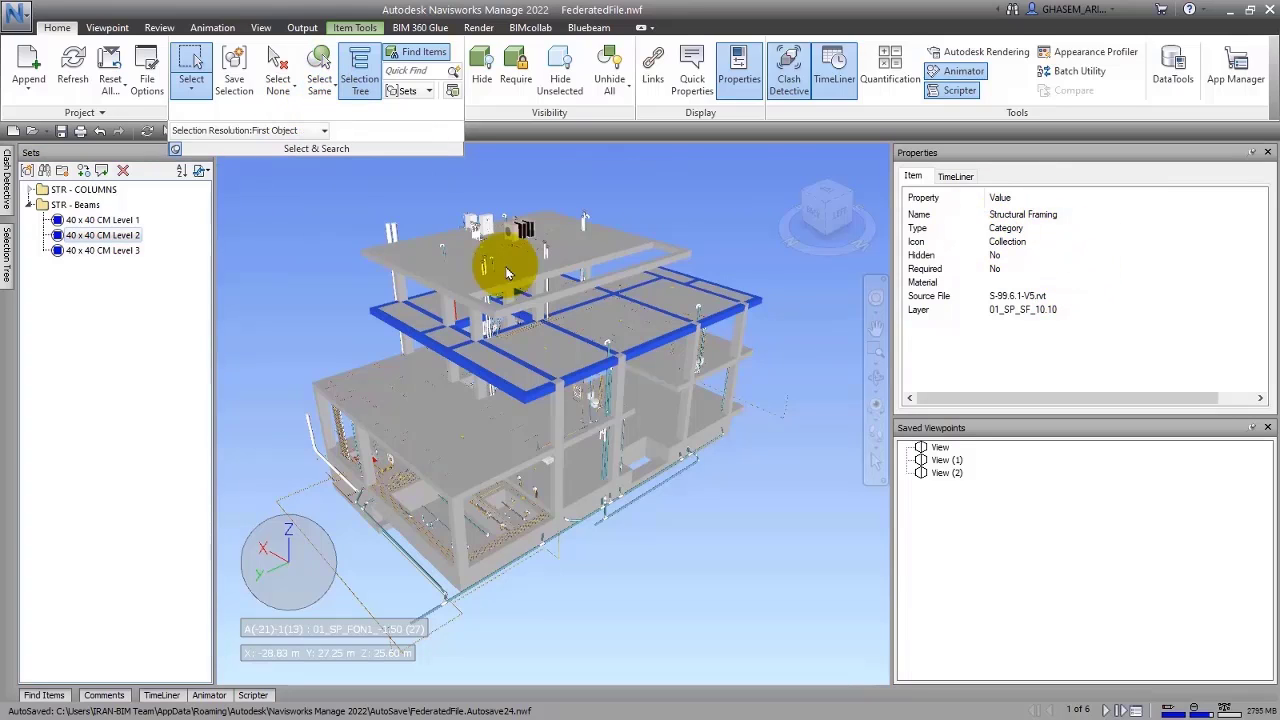
click(318, 72)
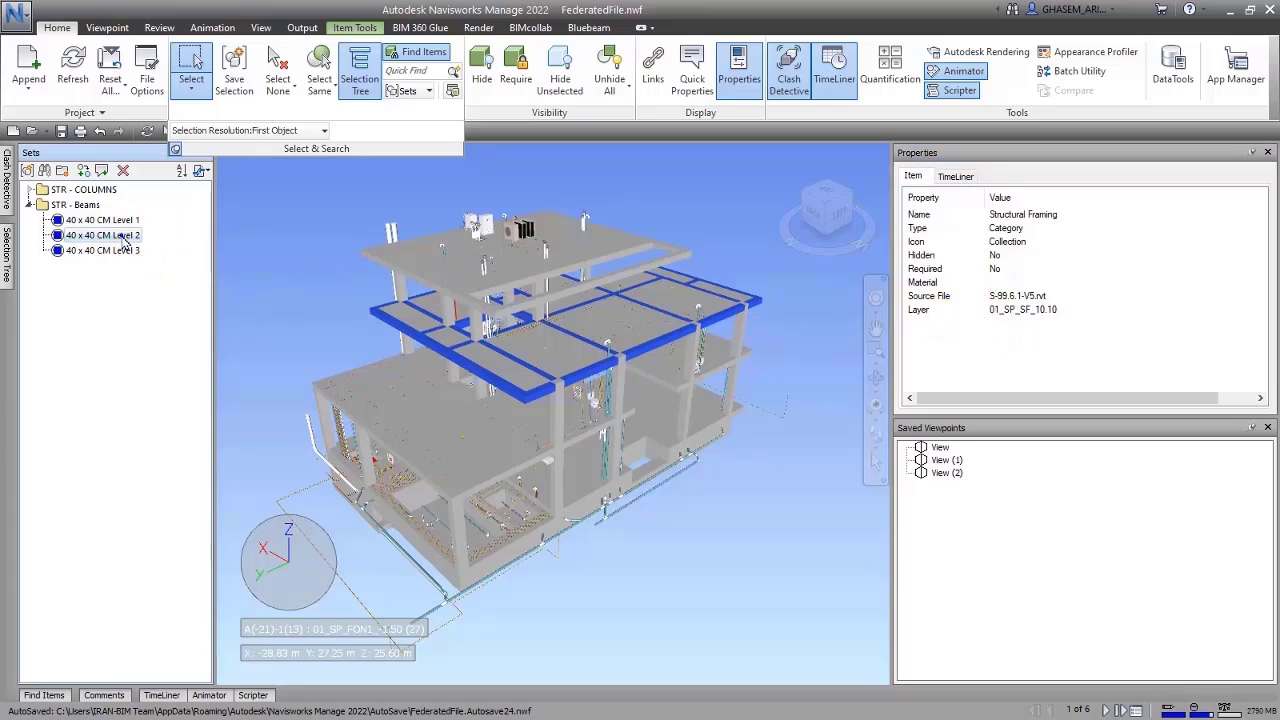
click(465, 65)
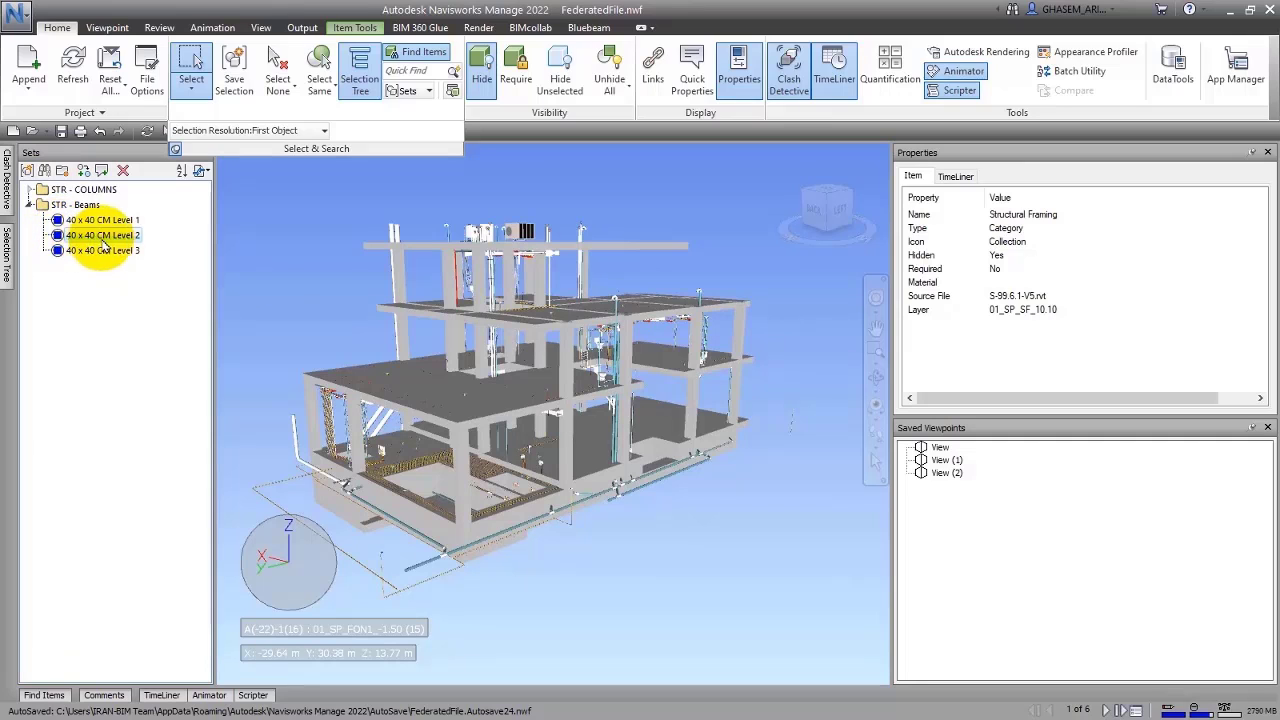
right_click(100, 235)
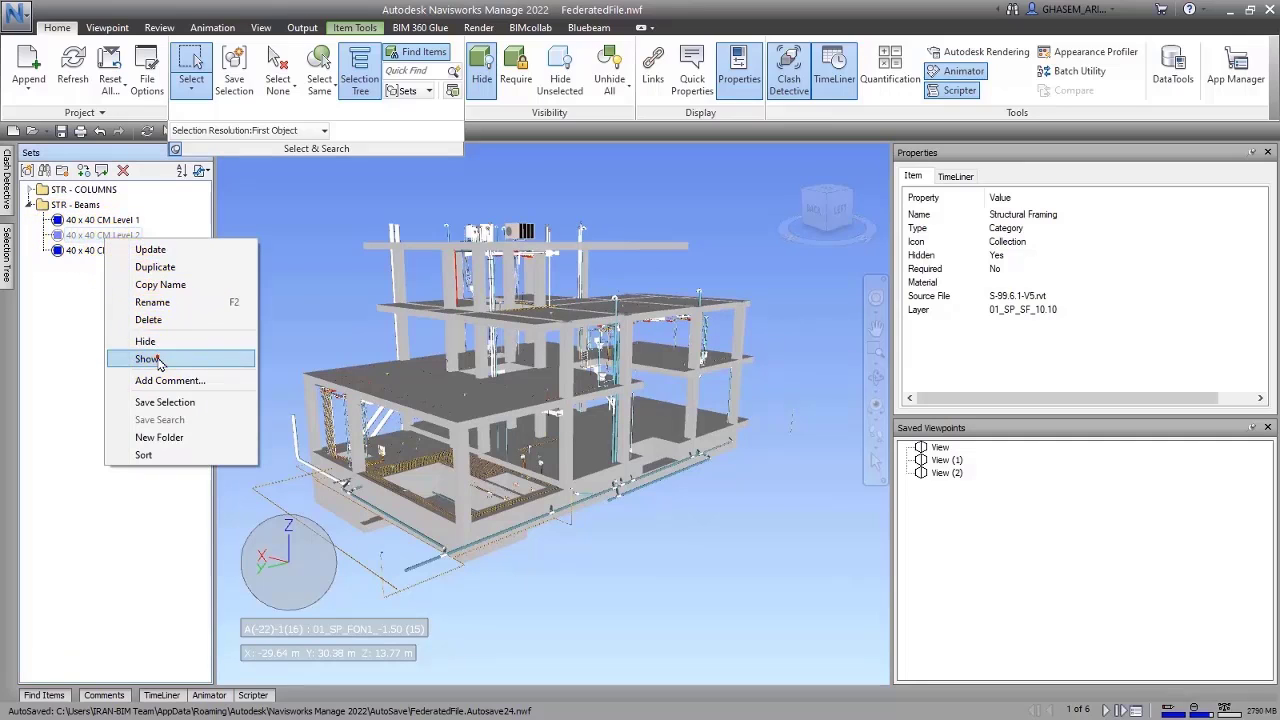
click(146, 359)
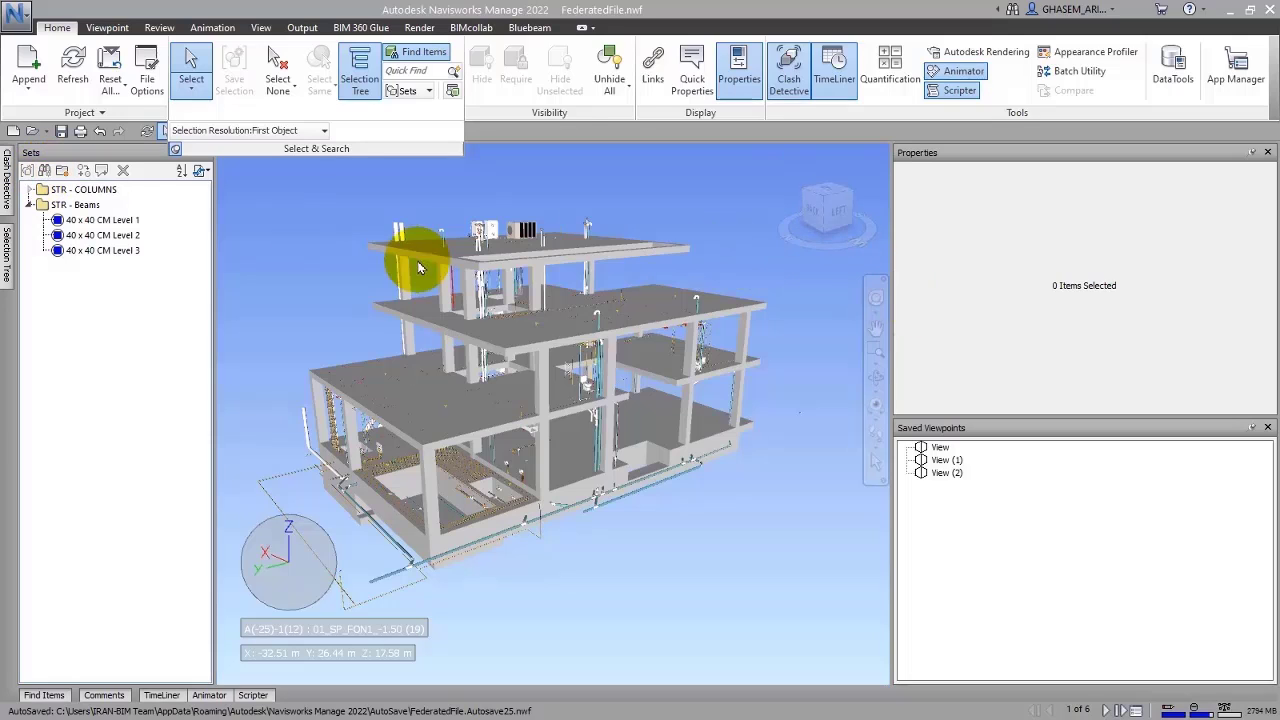
click(418, 265)
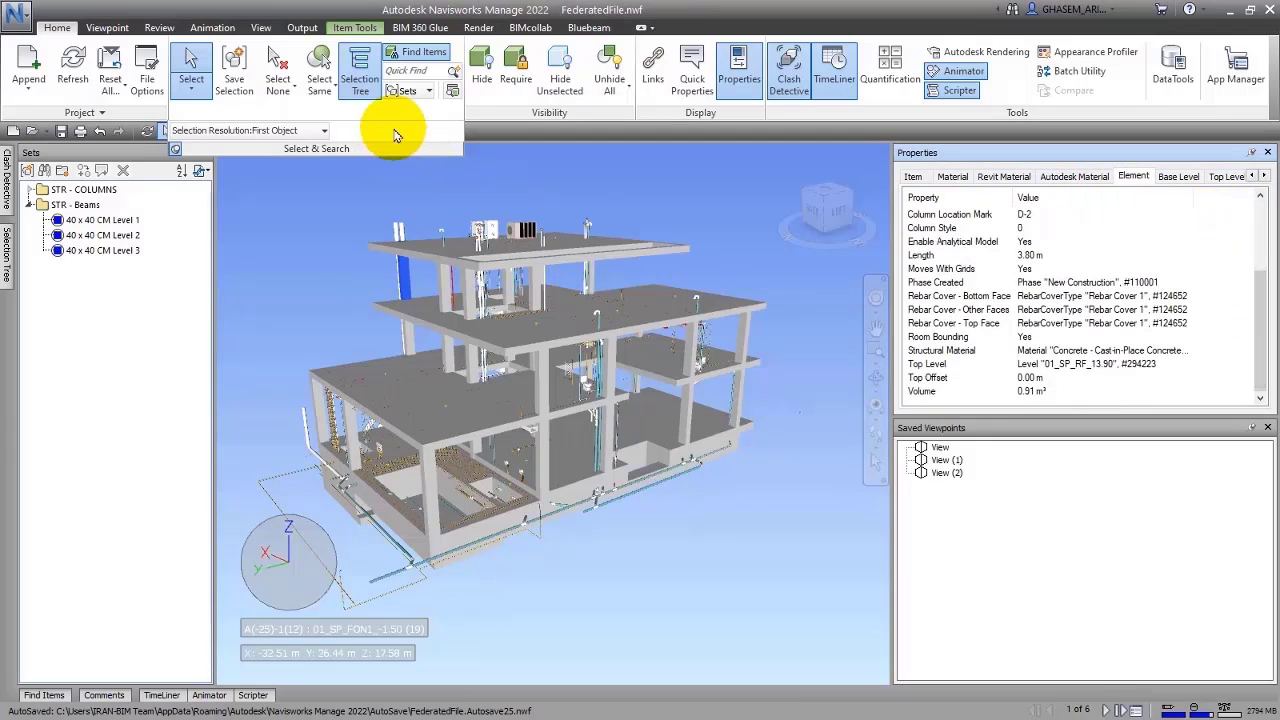
click(319, 70)
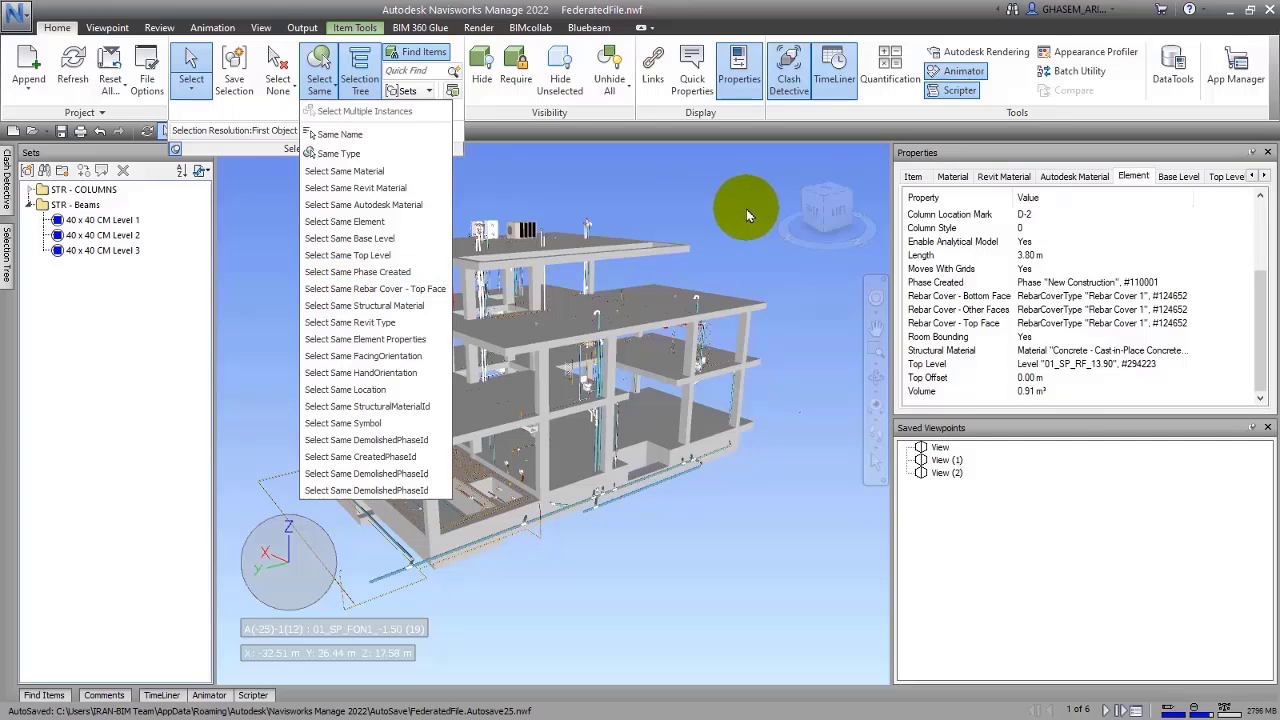
click(603, 290)
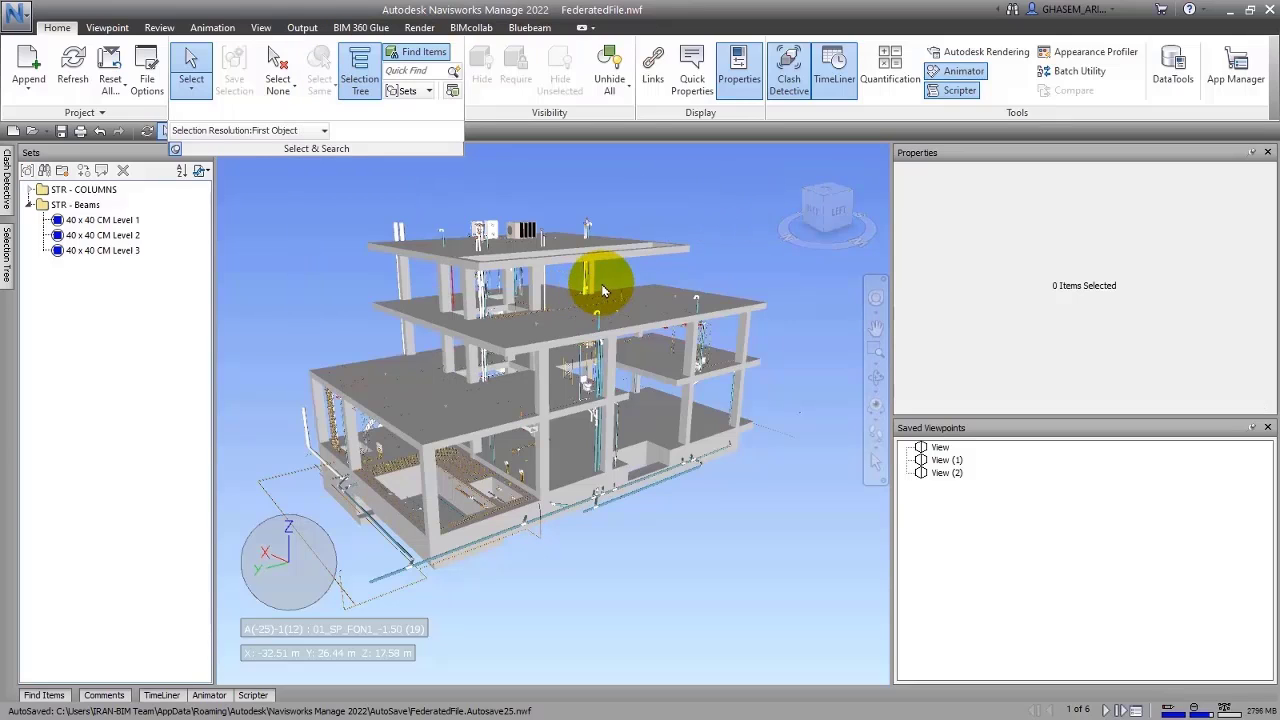
drag(600, 290, 545, 298)
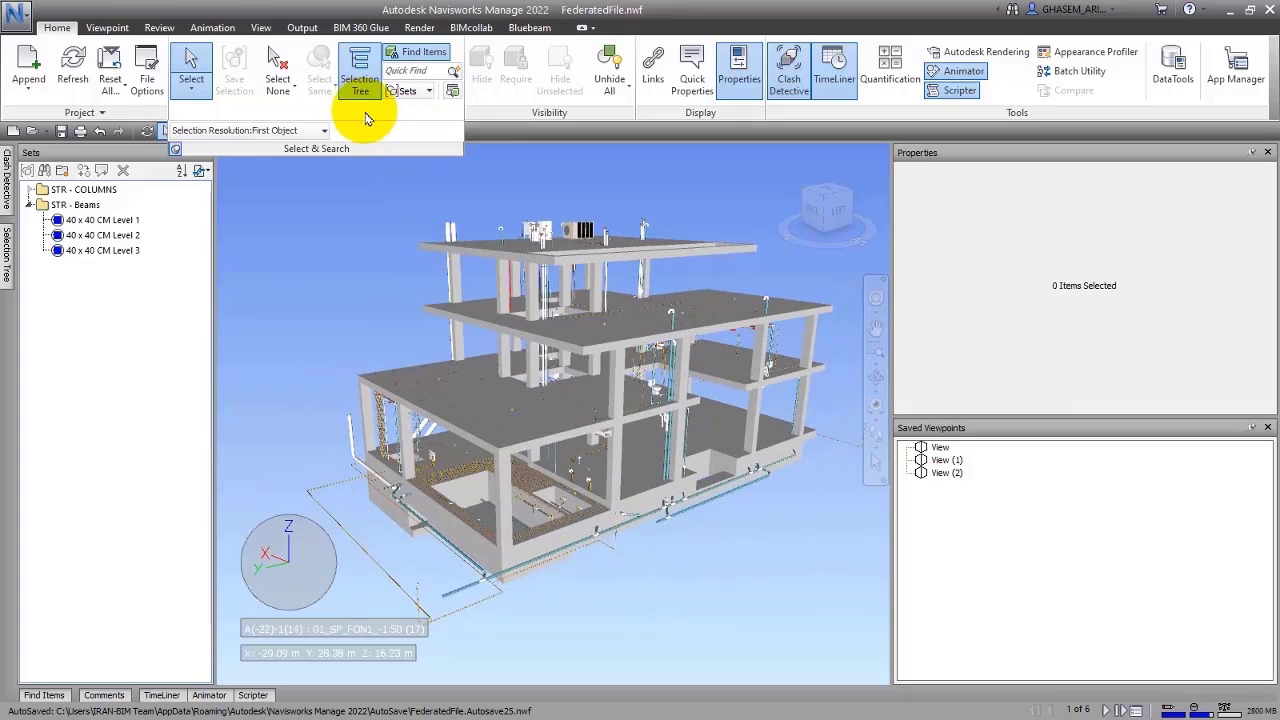
mouse_move(405, 135)
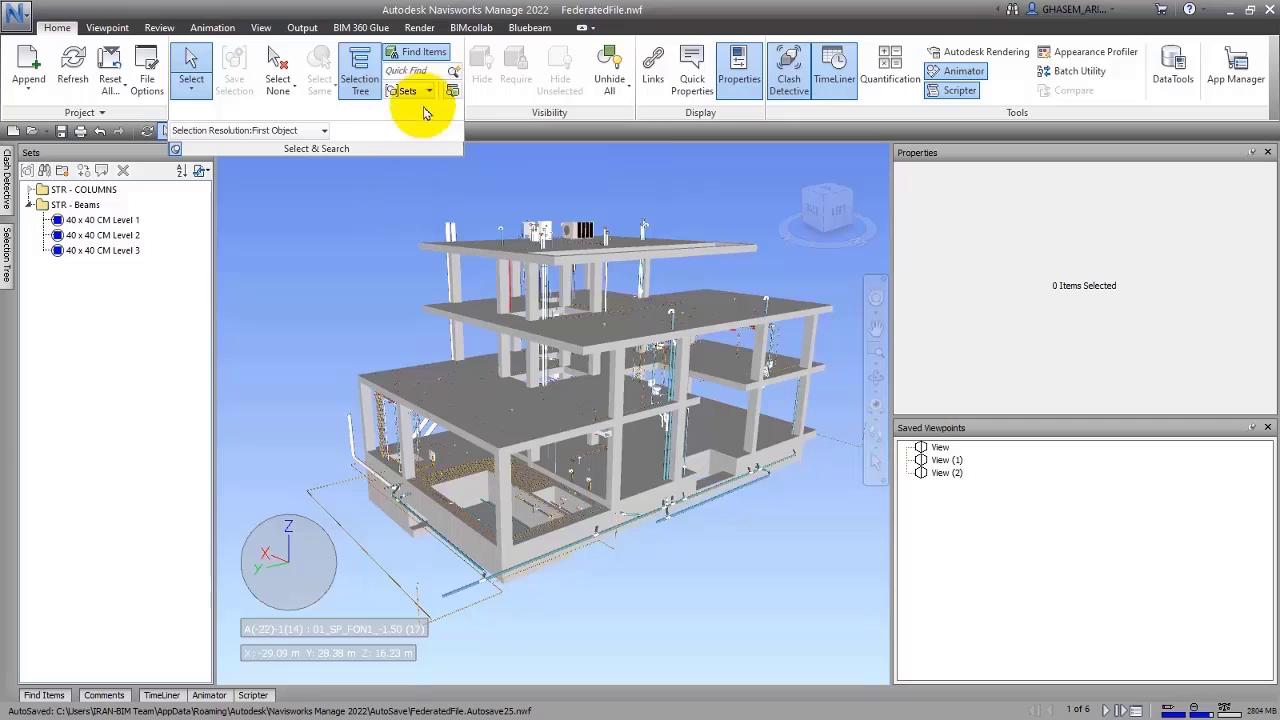
Open the Find Items panel and dock it along the bottom of the workspace
click(418, 51)
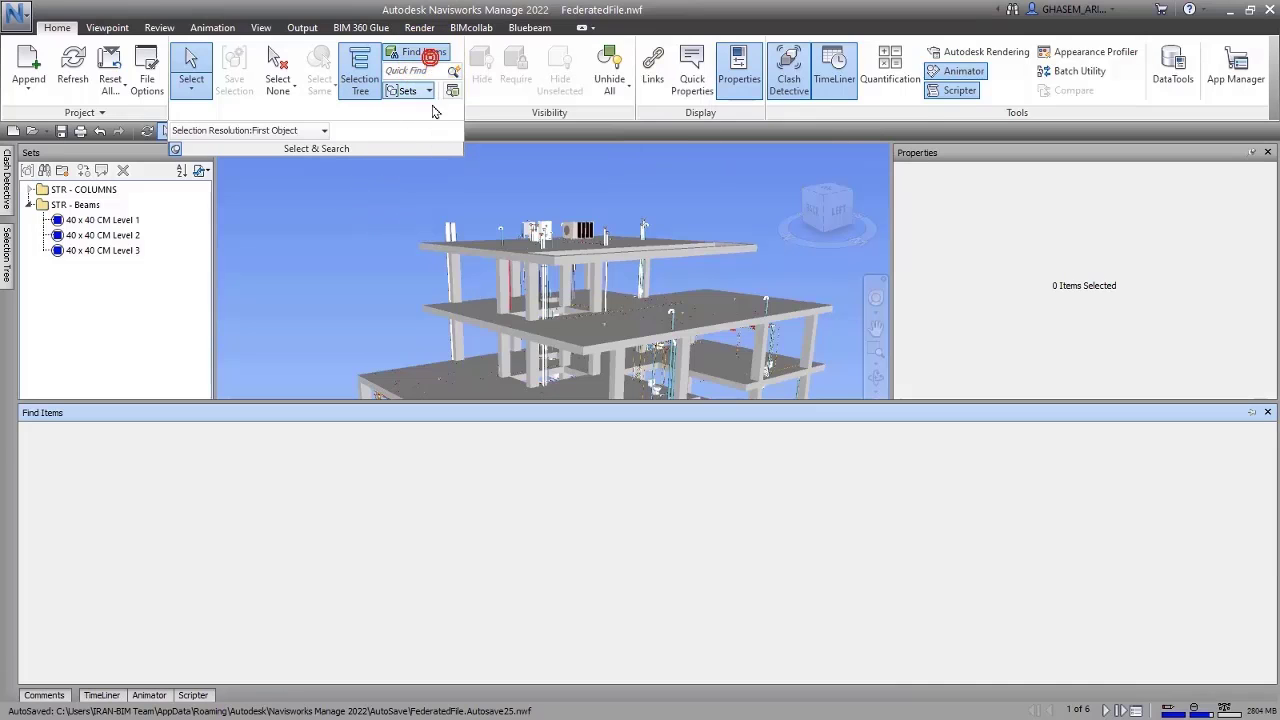
click(420, 51)
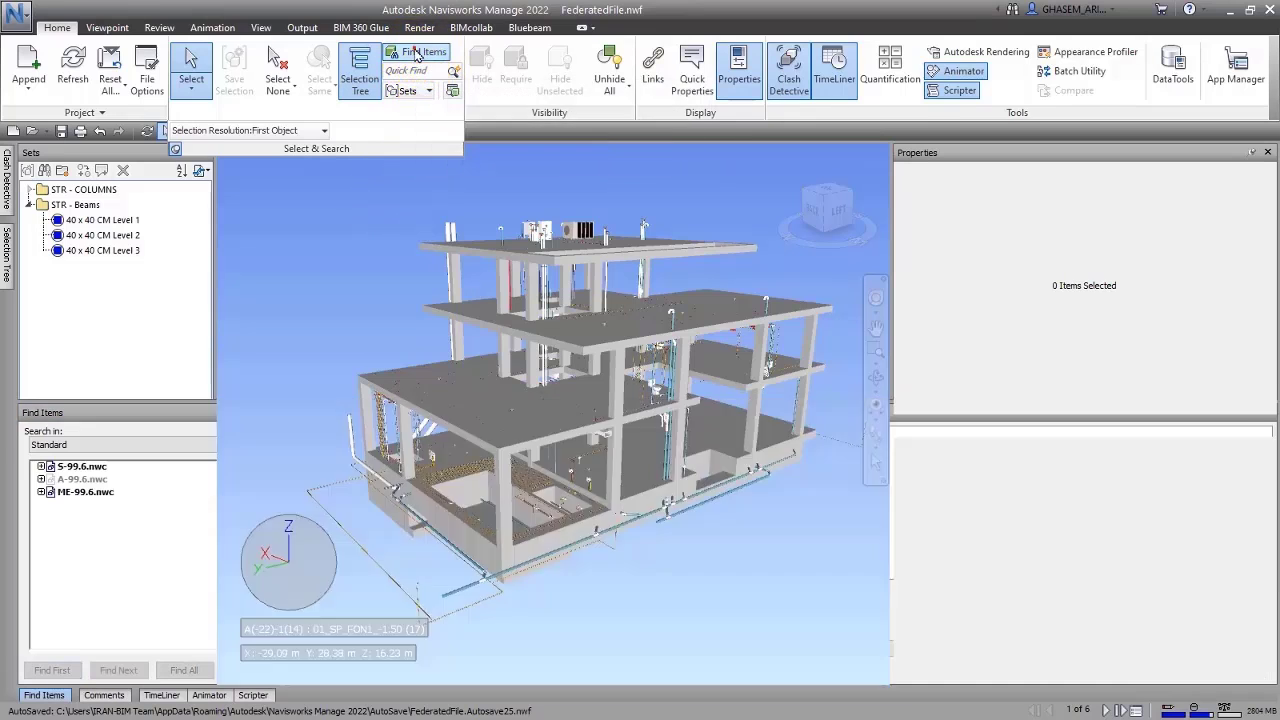
click(423, 51)
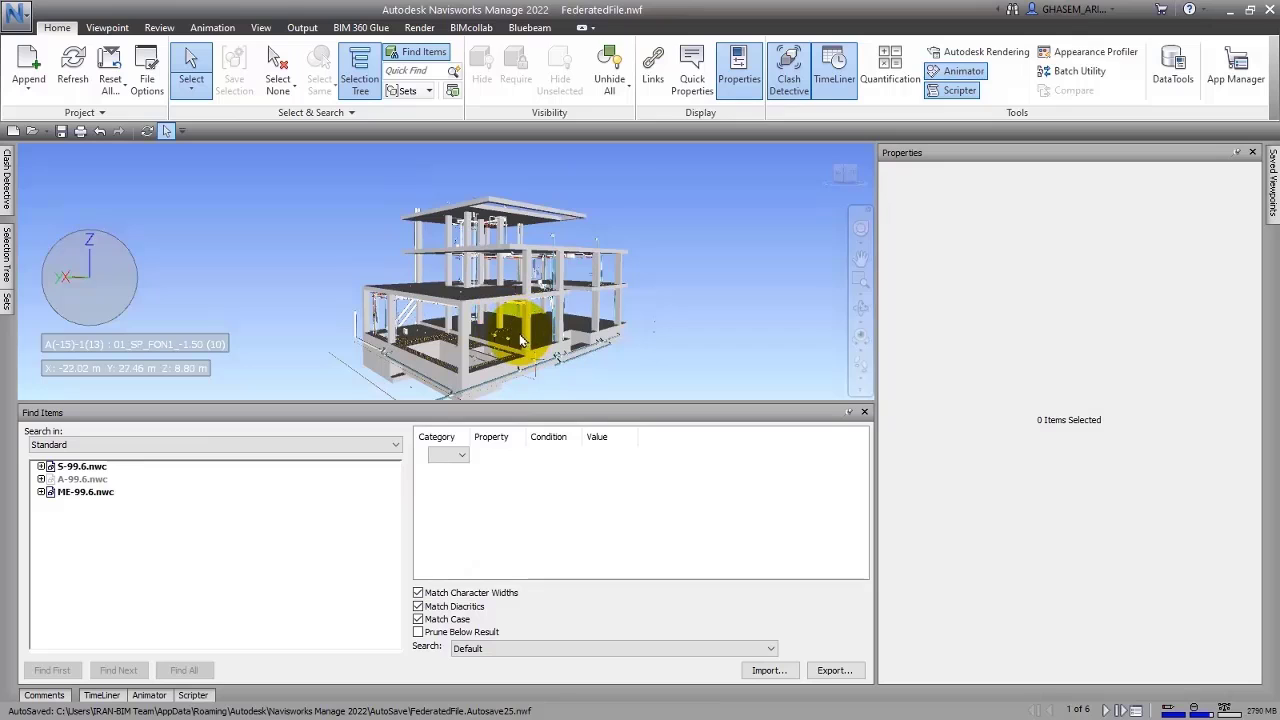
Orbit closer to the frame and select a 40 x 60 structural column
drag(520, 340, 810, 400)
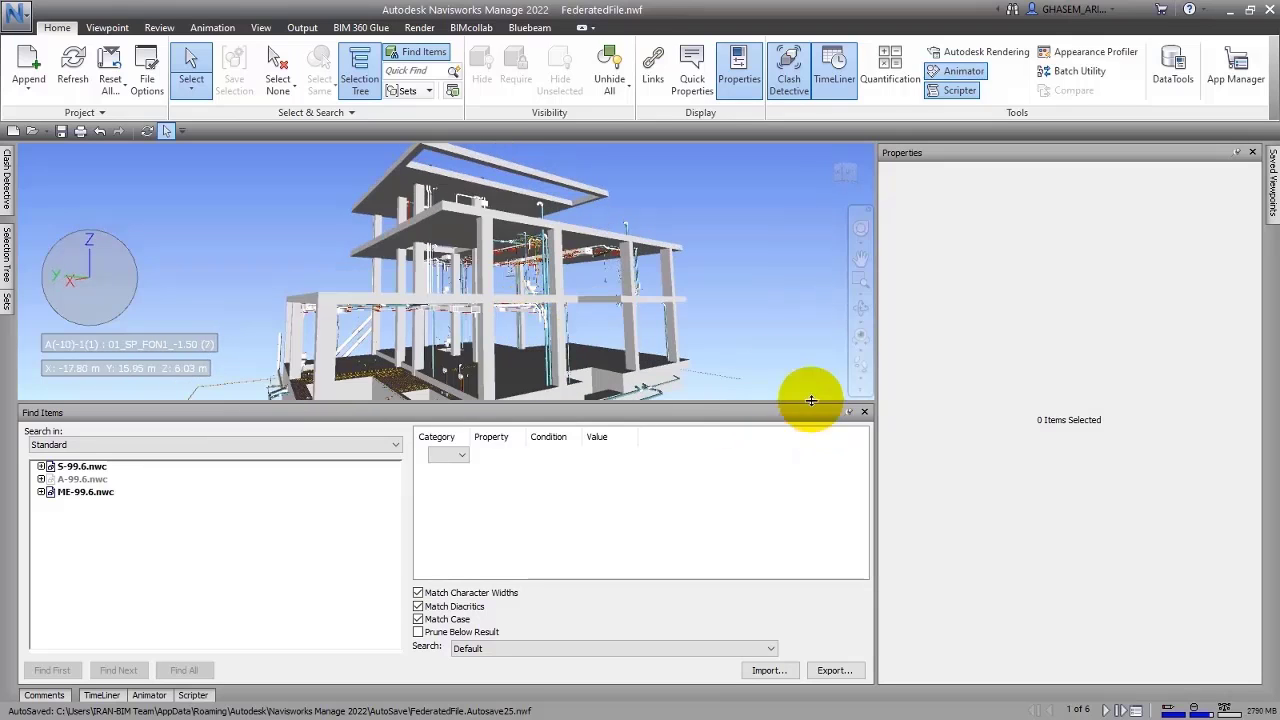
click(542, 290)
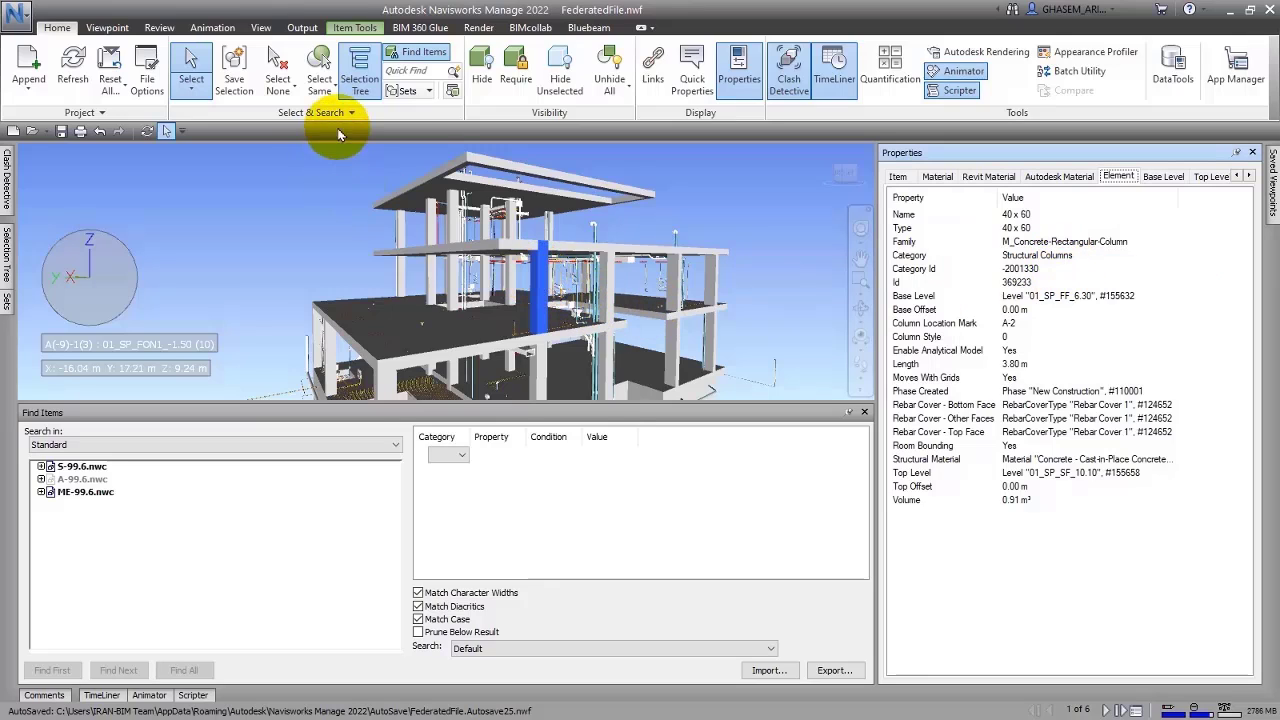
mouse_move(416, 70)
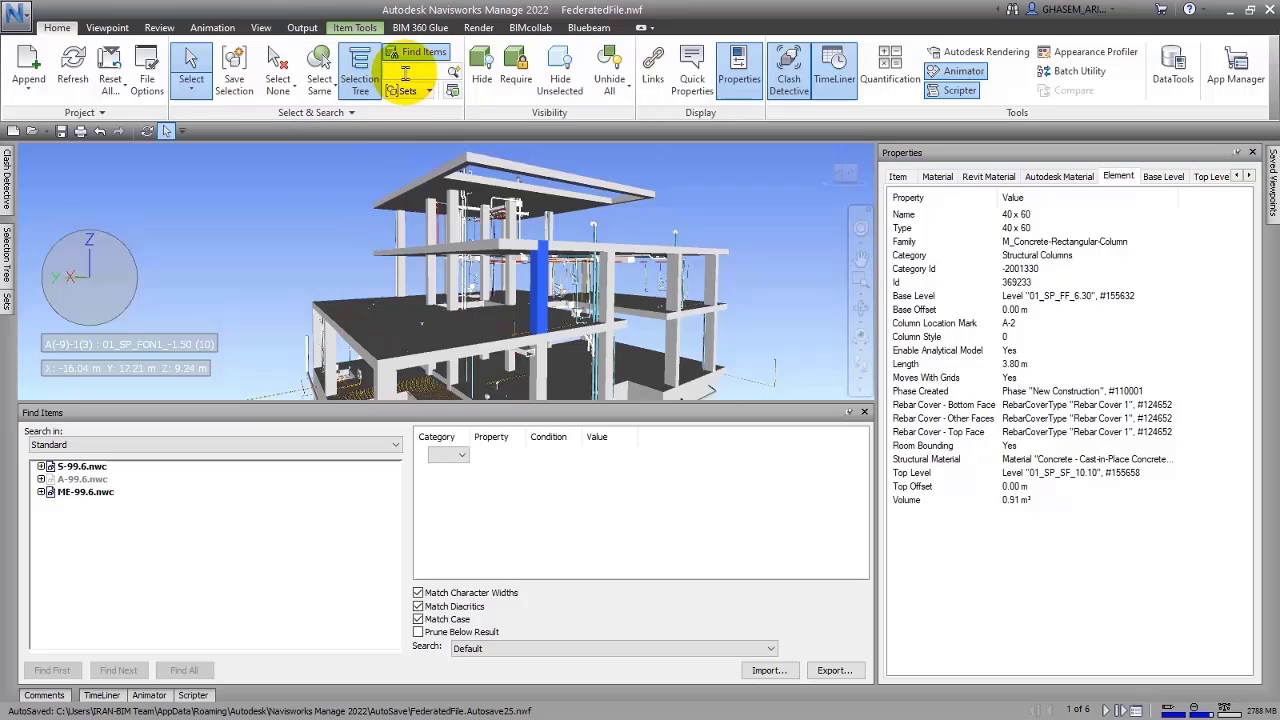
mouse_move(448, 78)
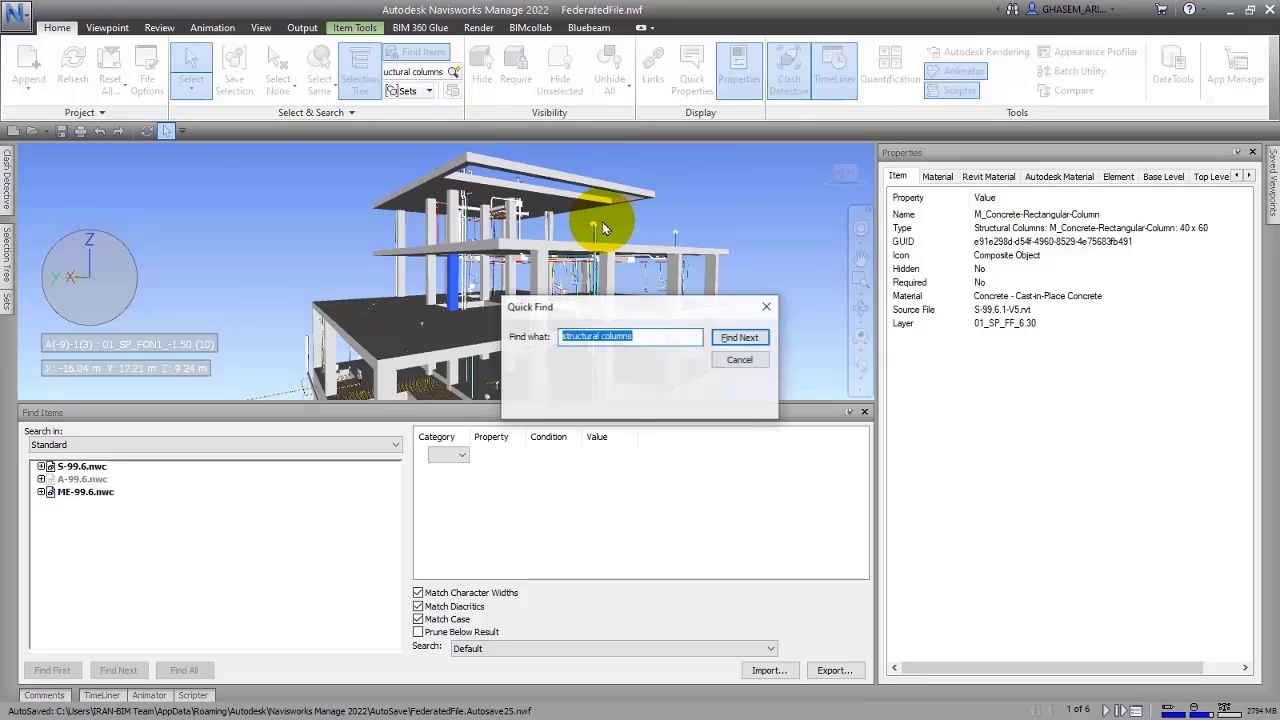
Move the Quick Find dialog aside and find the next 'Structural Columns' match
click(740, 359)
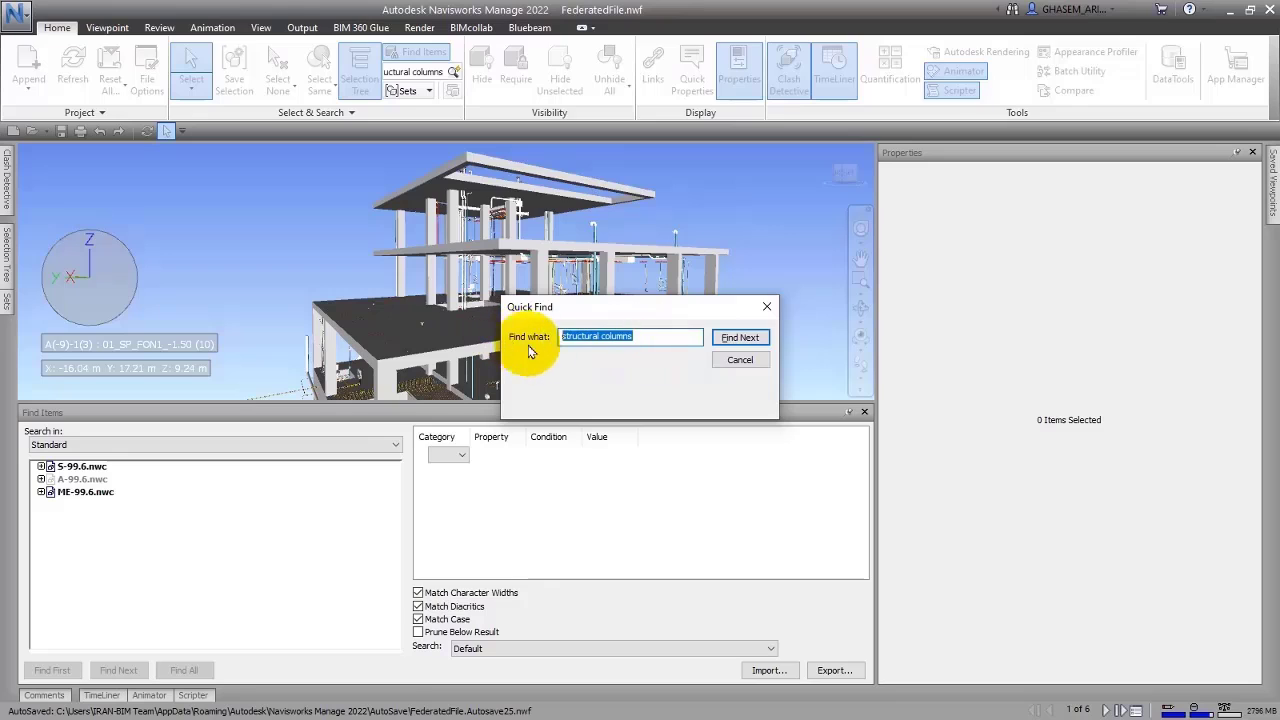
drag(529, 307, 658, 301)
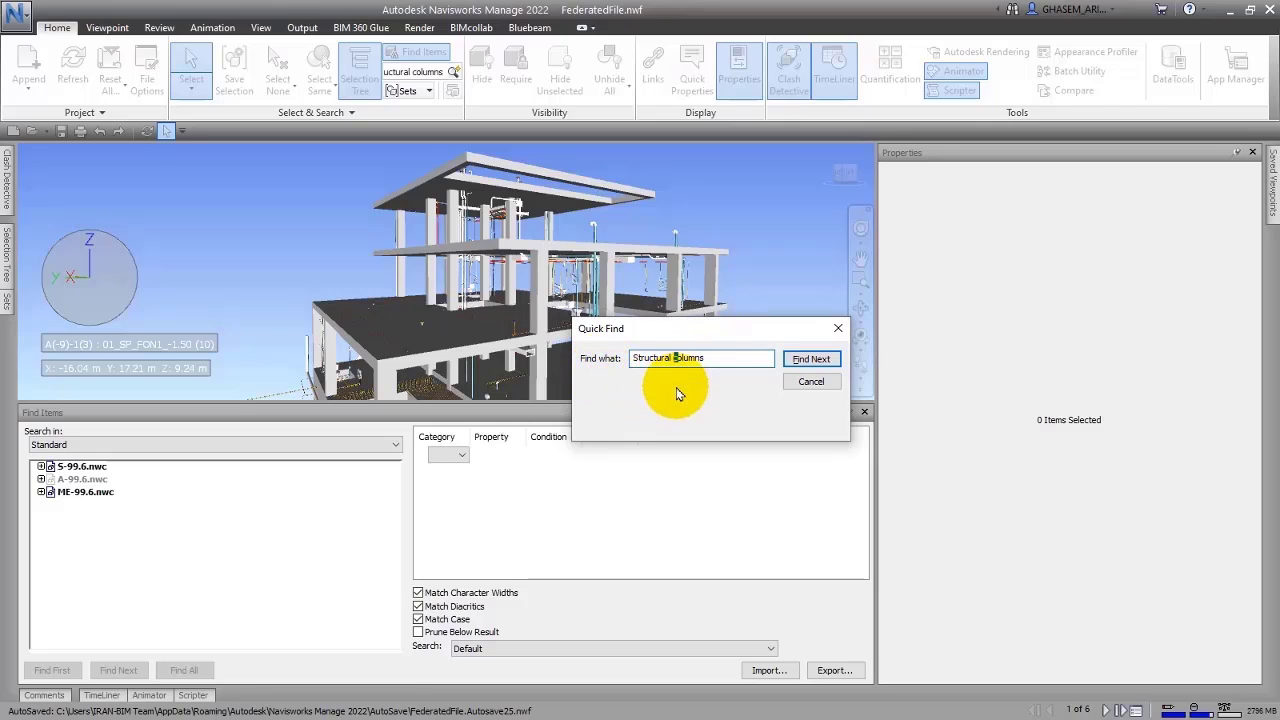
click(811, 358)
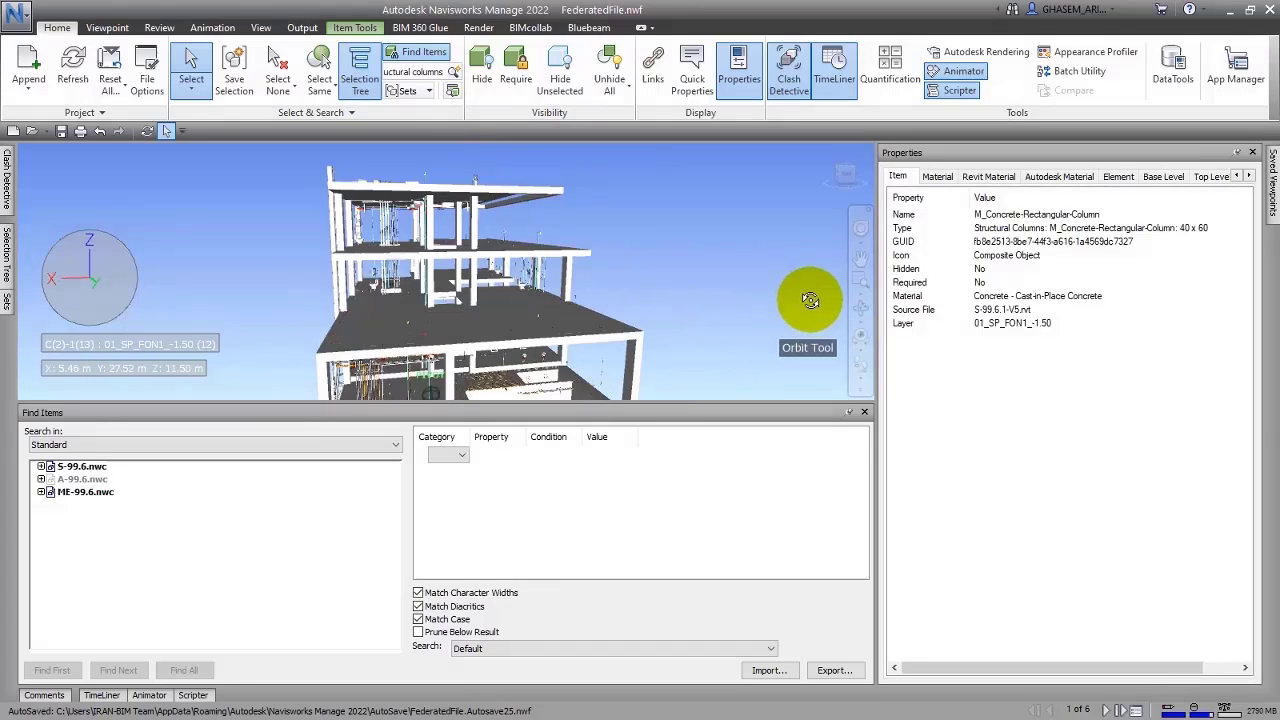
Orbit and pan to see the found column in the whole building, then deselect it
drag(810, 300, 560, 318)
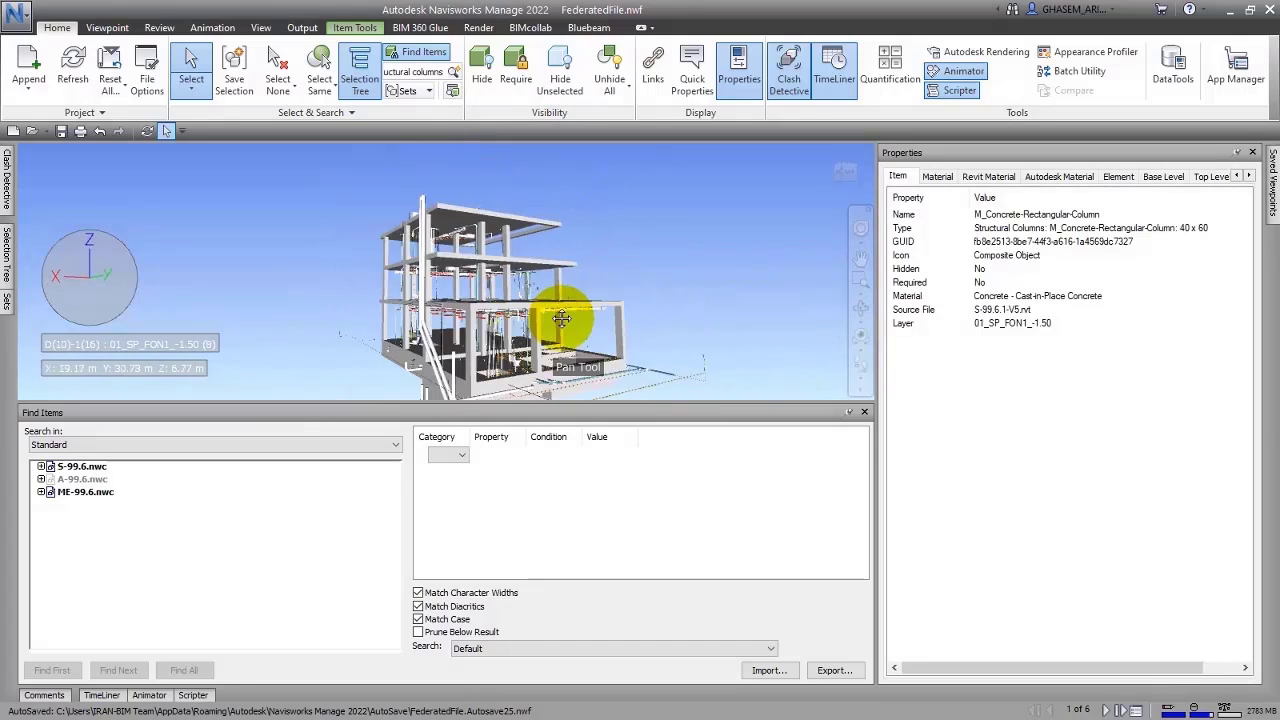
drag(562, 318, 638, 275)
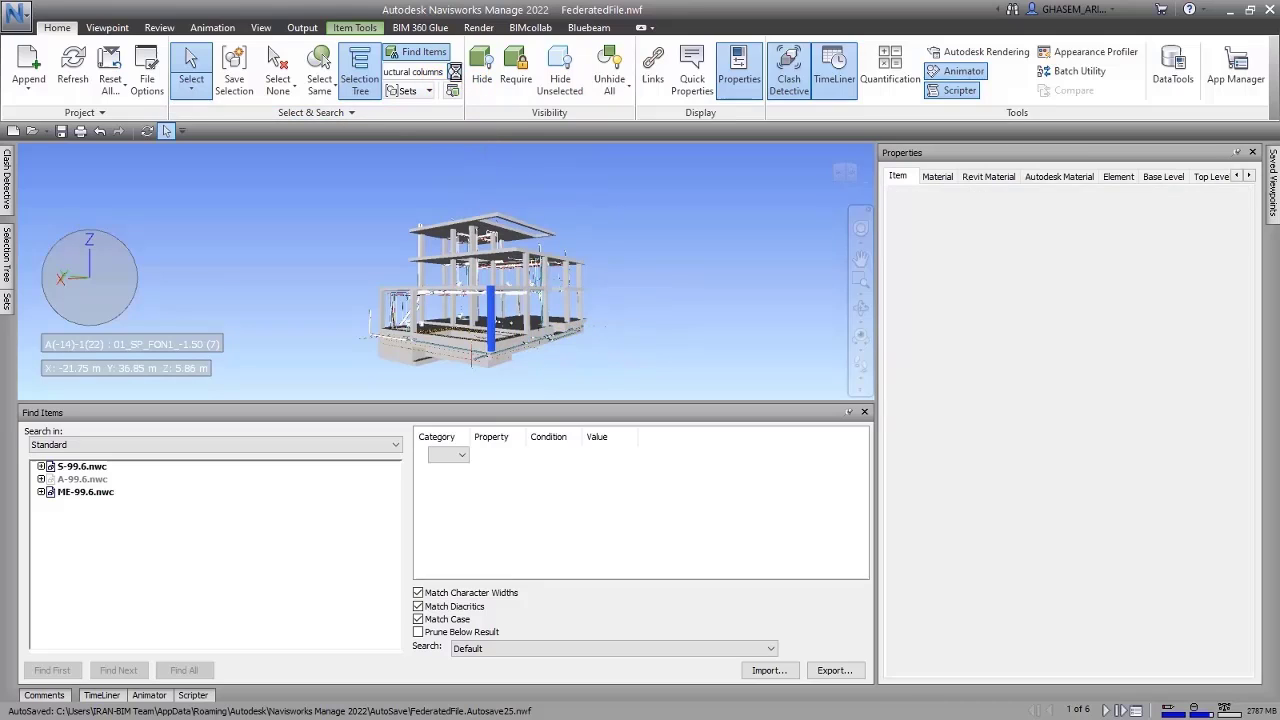
click(494, 320)
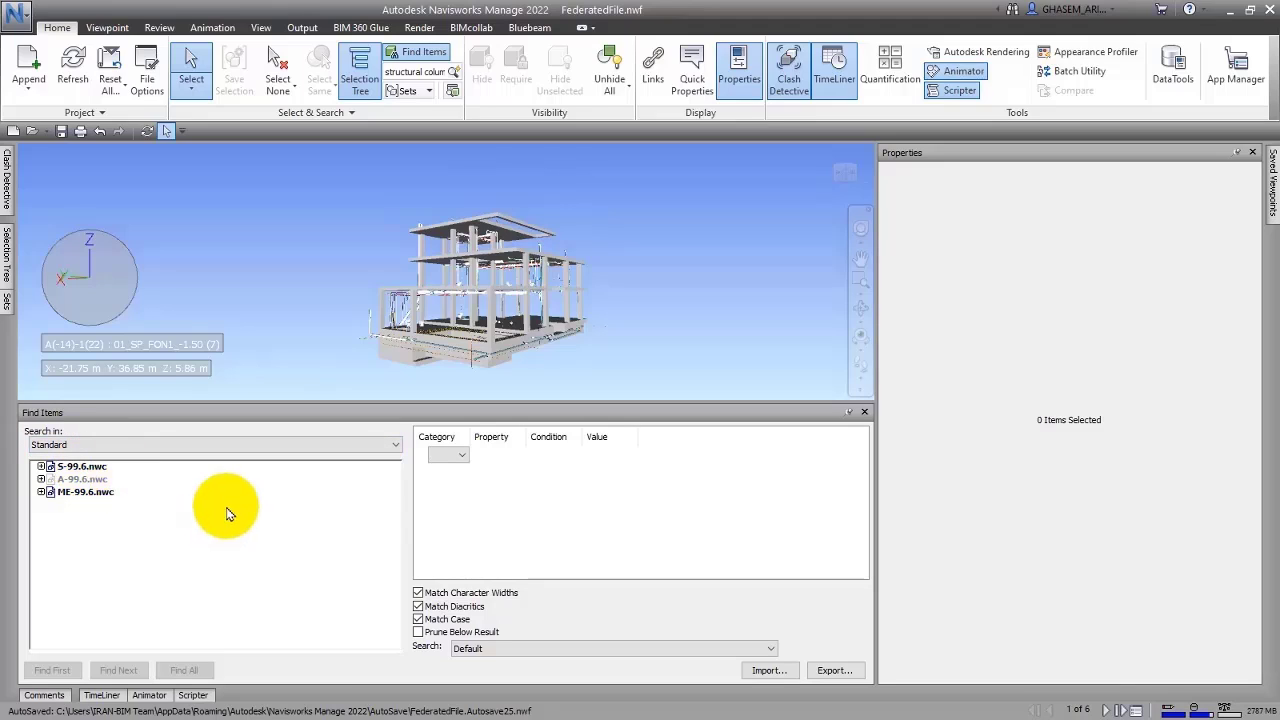
mouse_move(208, 470)
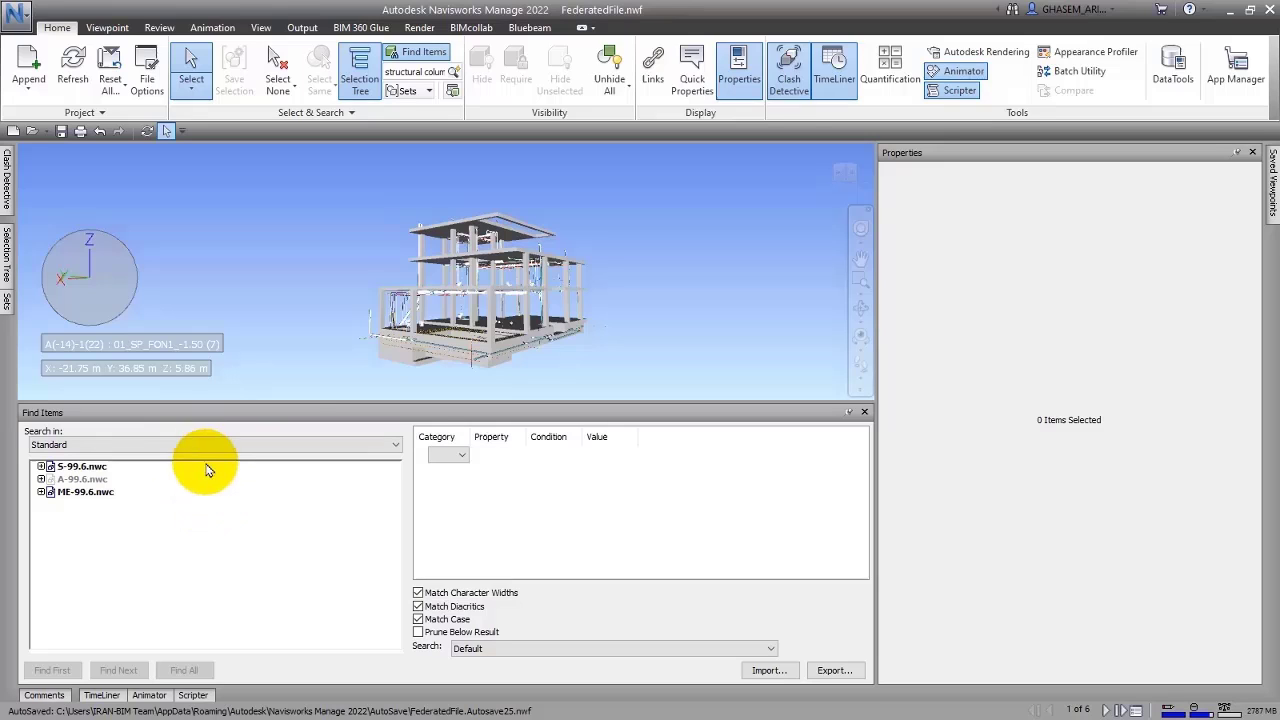